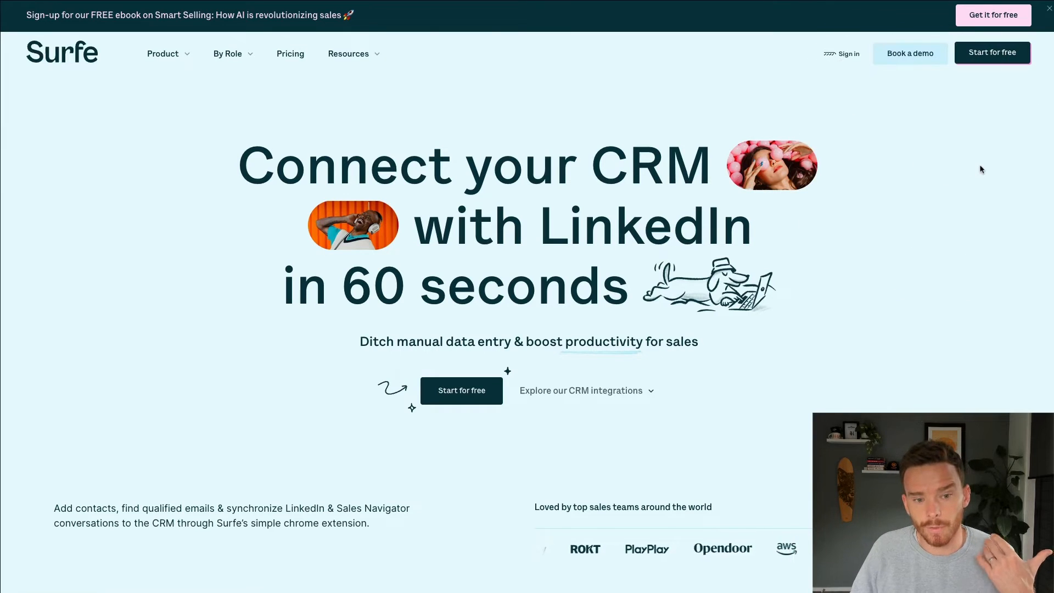
Sign in to the Surfe account and reach the admin settings dashboard.
left_click(461, 390)
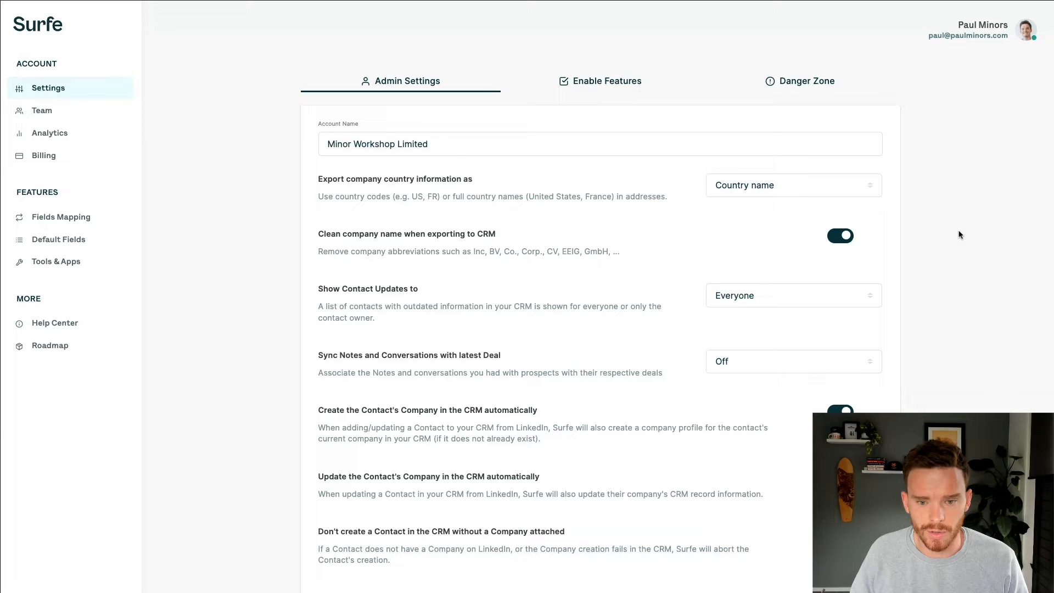
mouse_move(781, 205)
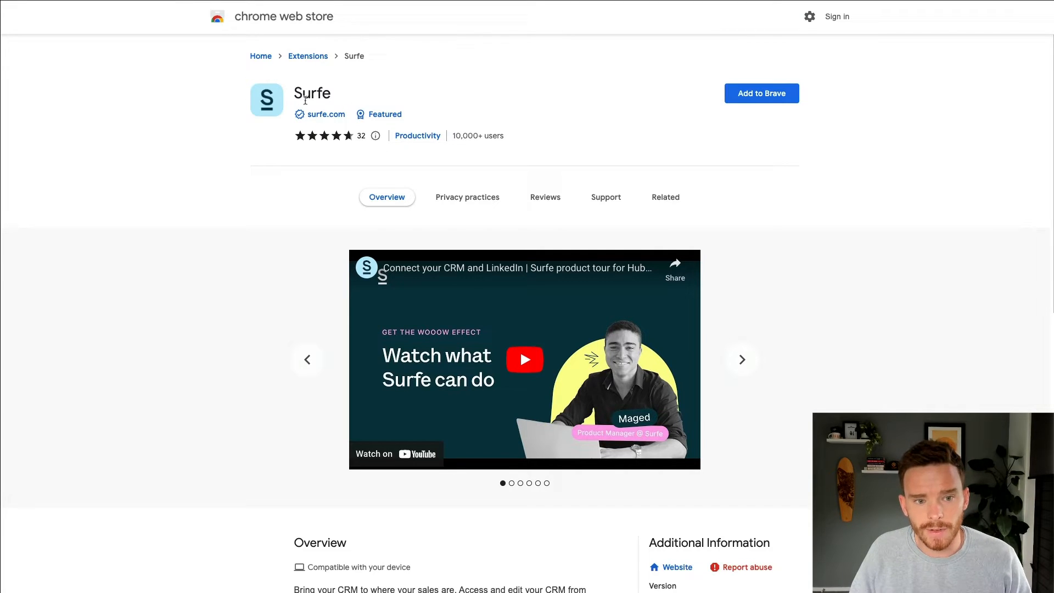
mouse_move(706, 129)
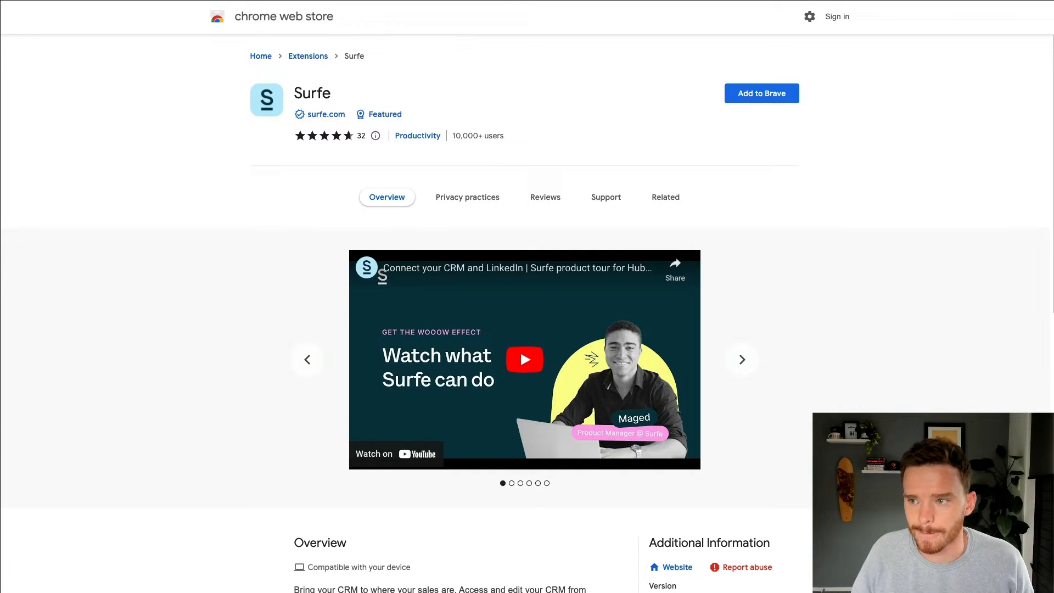
Add the Surfe extension to the Brave browser and confirm the install.
left_click(761, 93)
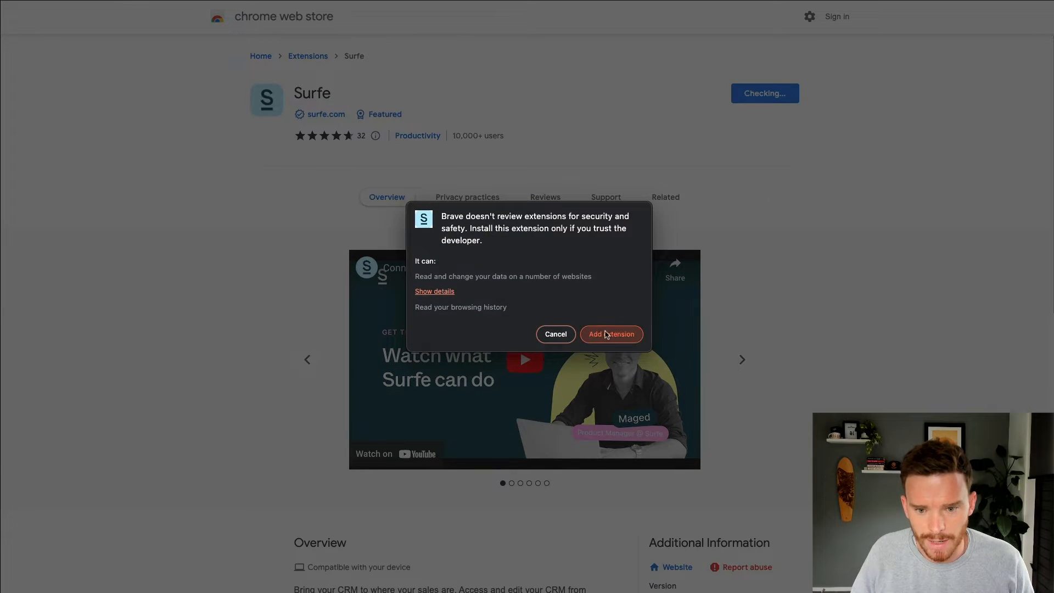
left_click(610, 334)
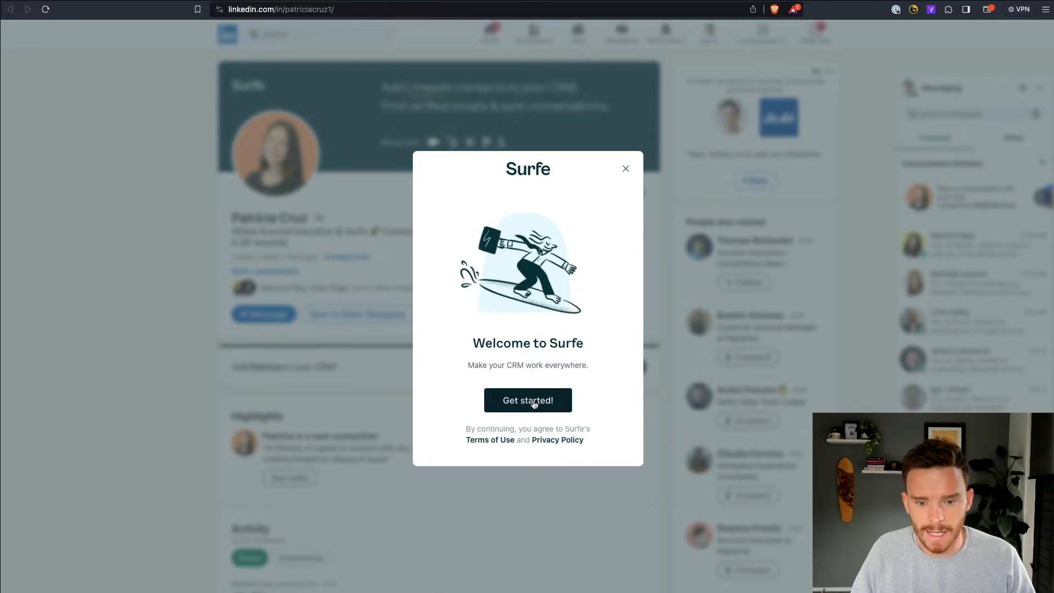
Start Surfe setup, choose Pipedrive, and allow and install it for Minor Workshop Limited.
left_click(527, 400)
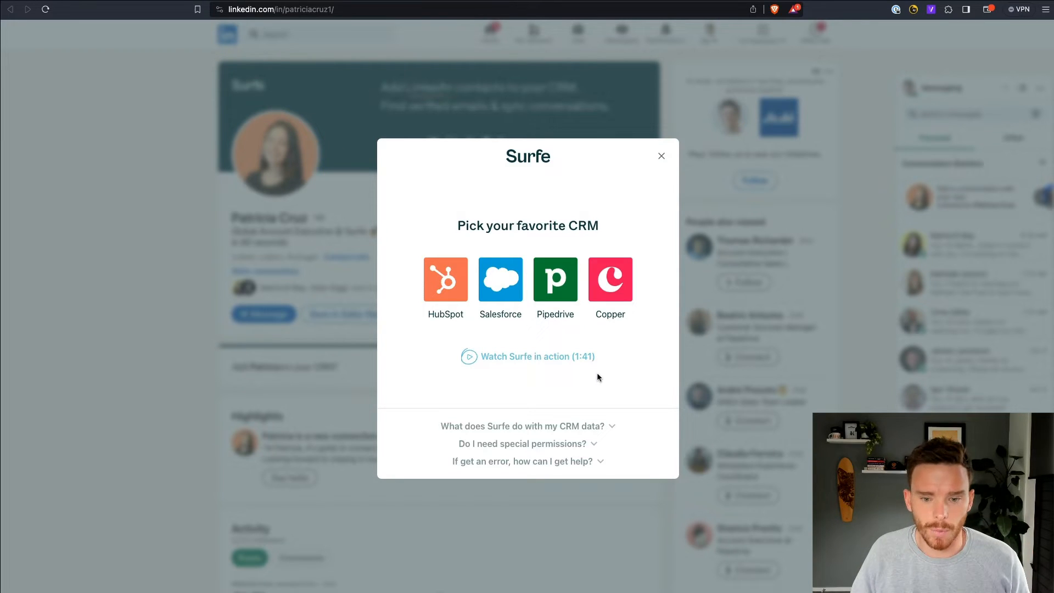
left_click(554, 279)
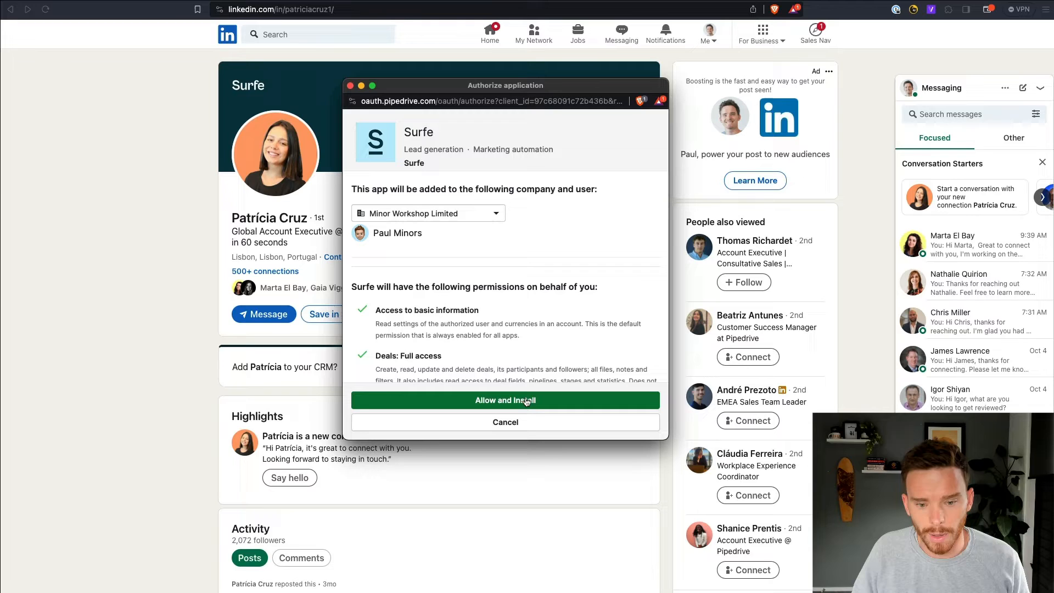
mouse_move(526, 406)
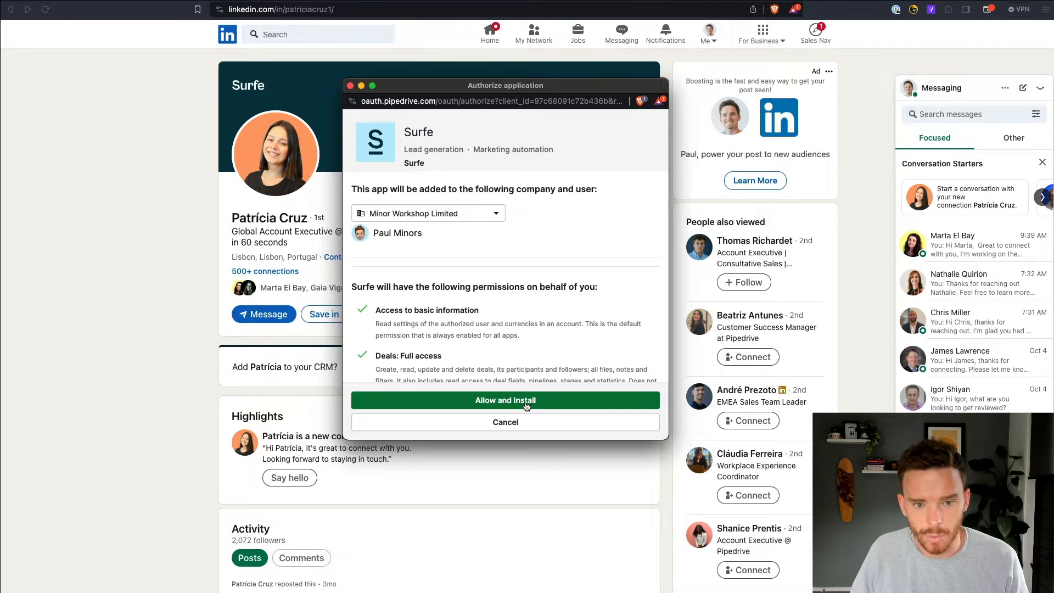
left_click(505, 398)
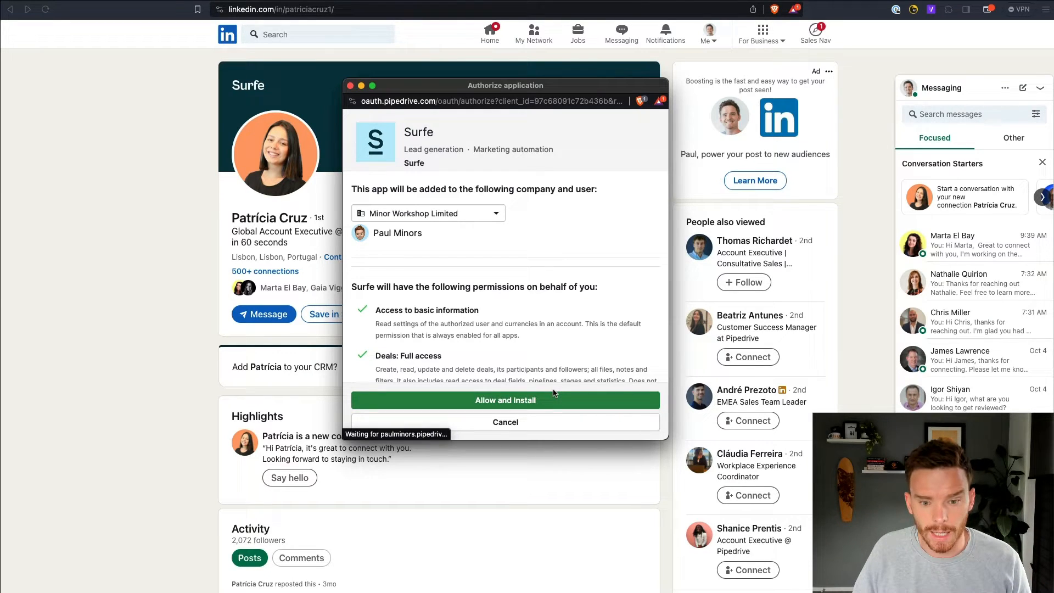
left_click(505, 400)
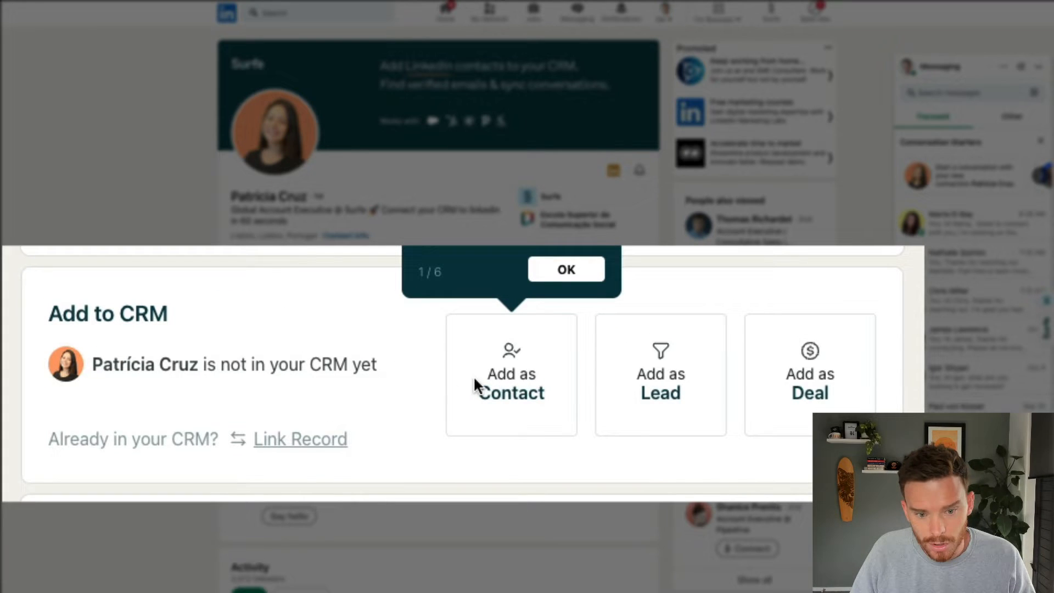
left_click(565, 269)
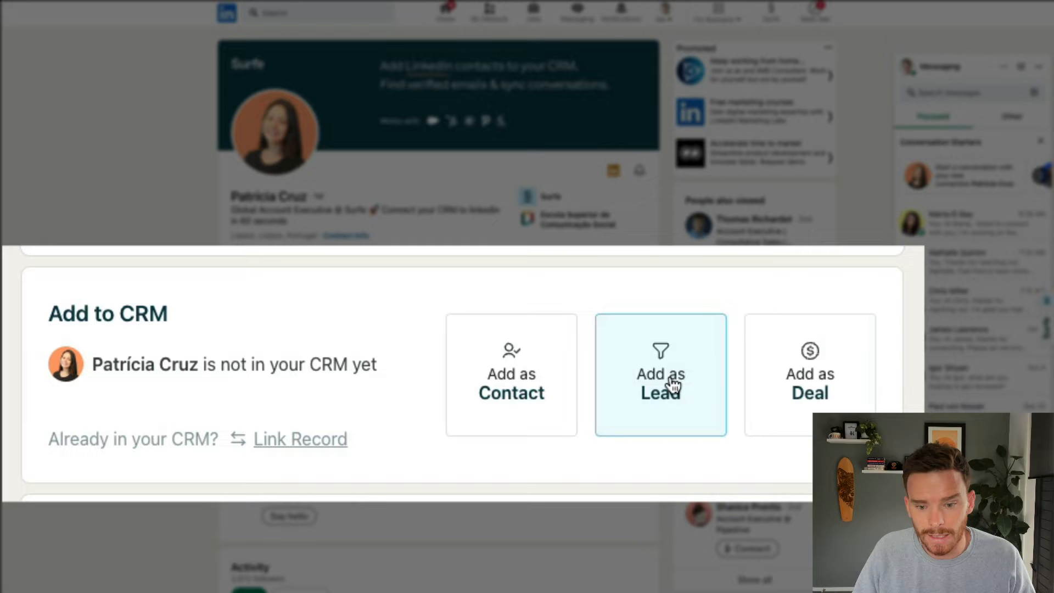
mouse_move(809, 380)
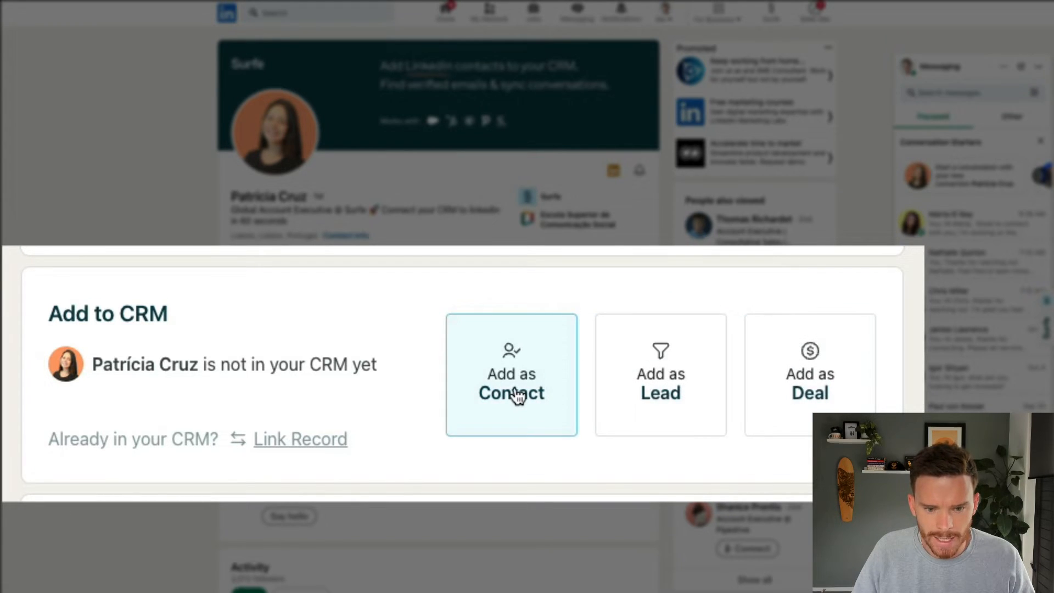
left_click(511, 374)
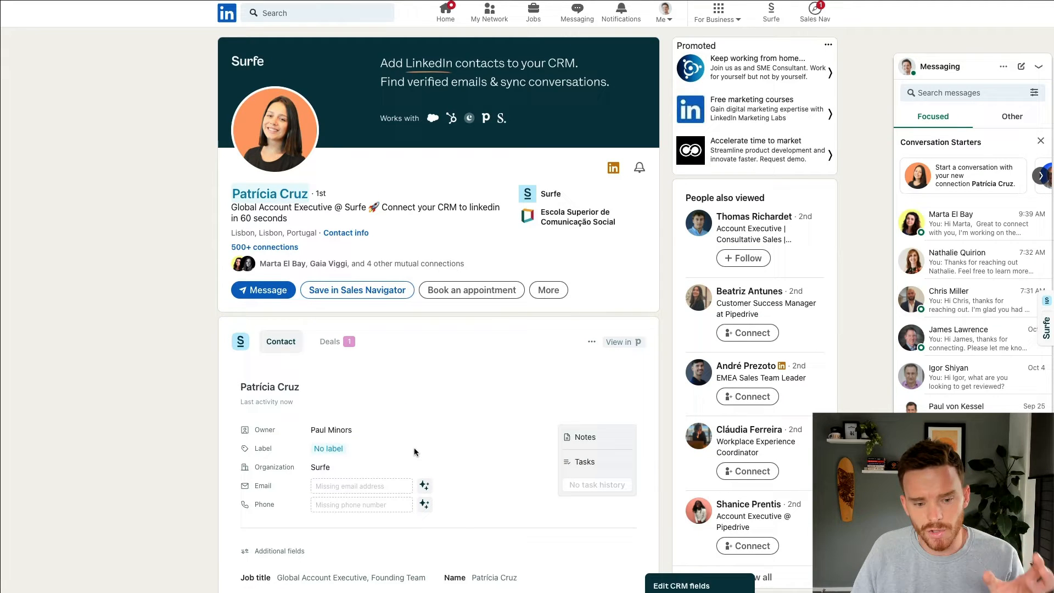
scroll("down", 3)
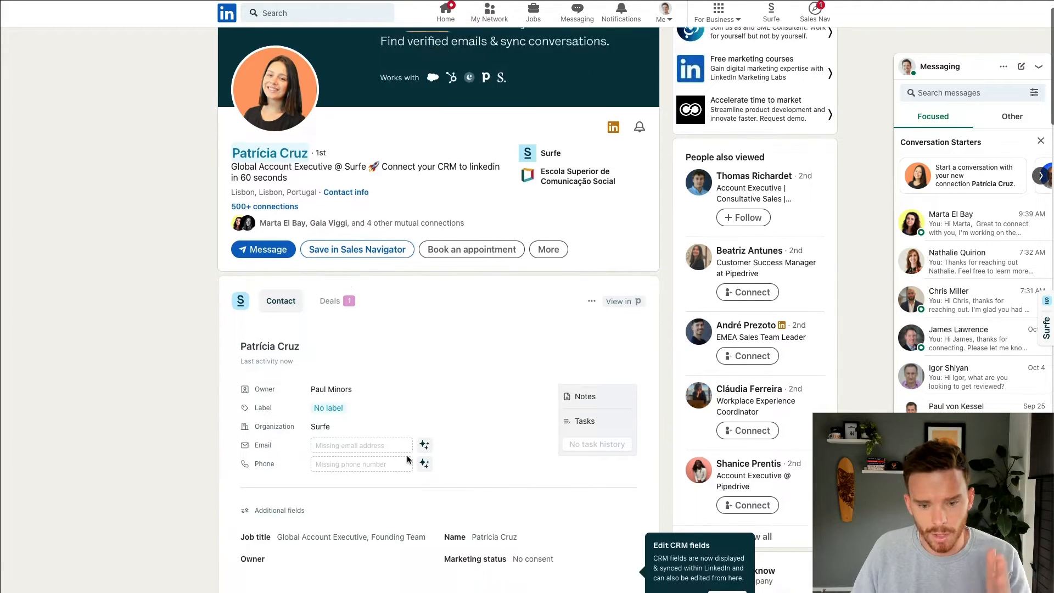
scroll("down", 3)
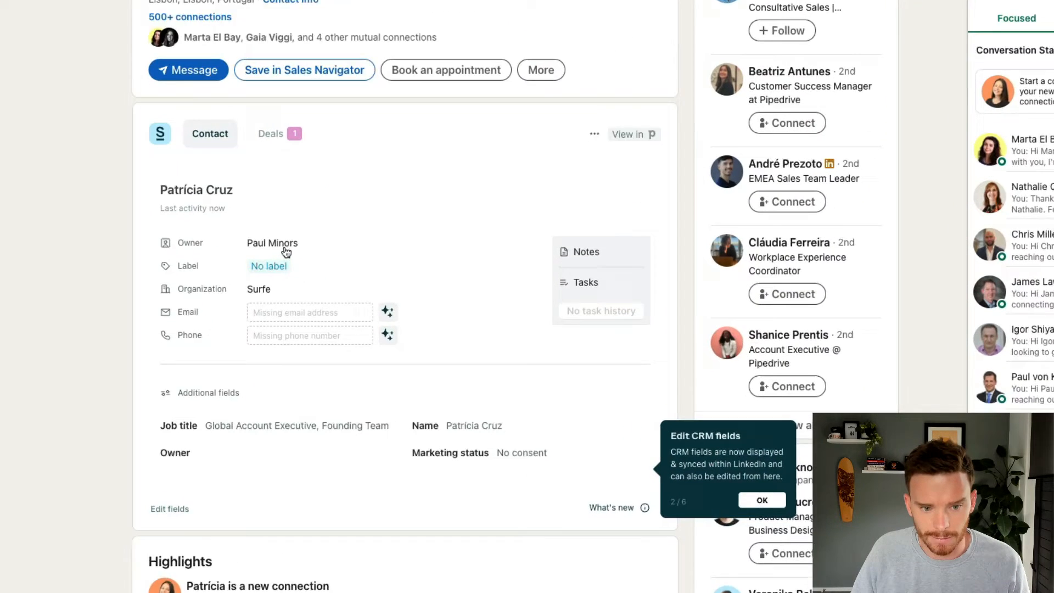
left_click(273, 242)
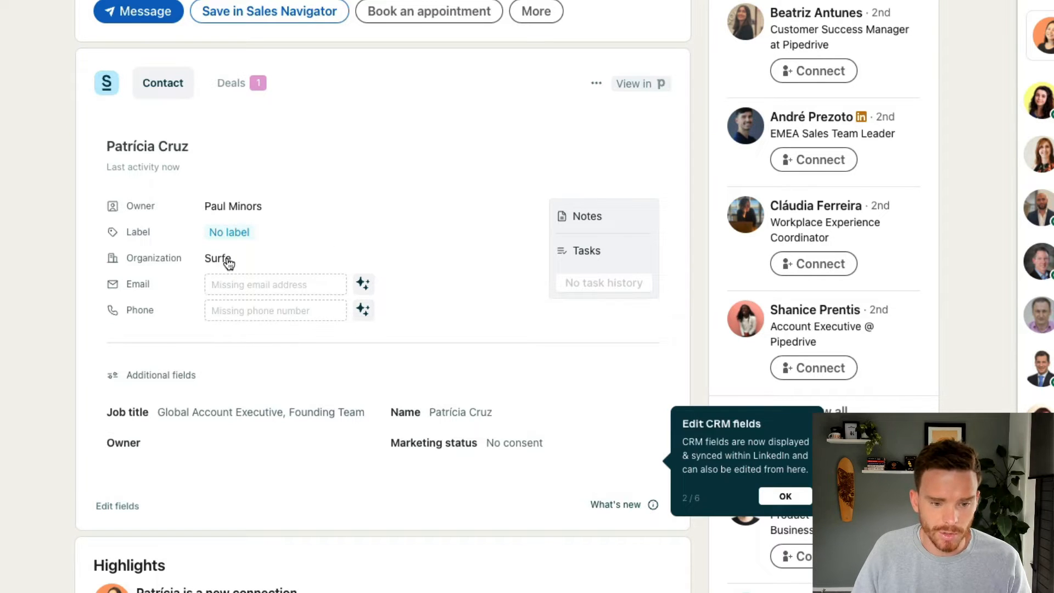
mouse_move(240, 263)
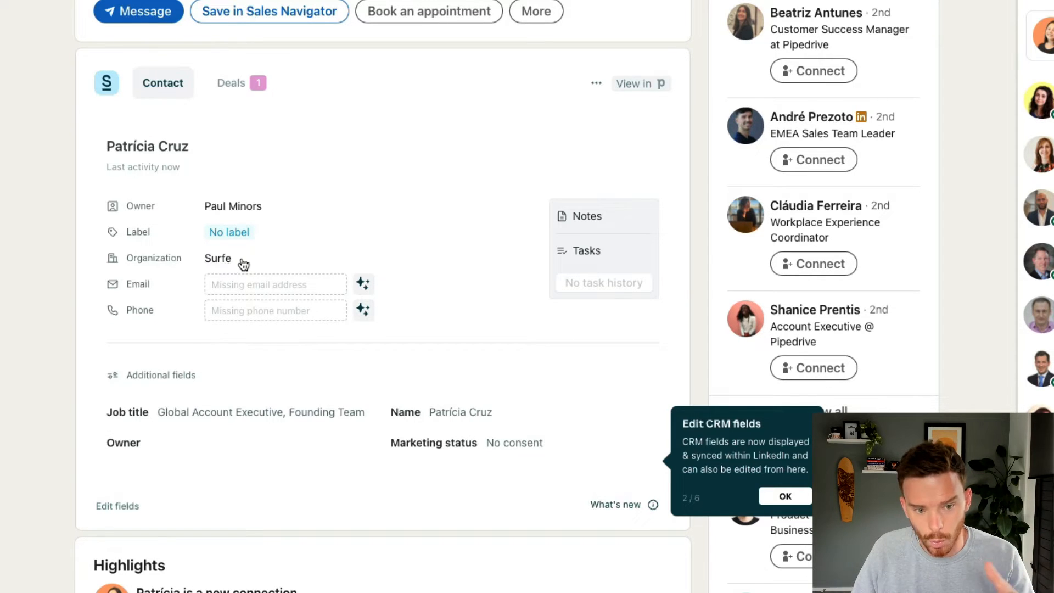
mouse_move(222, 263)
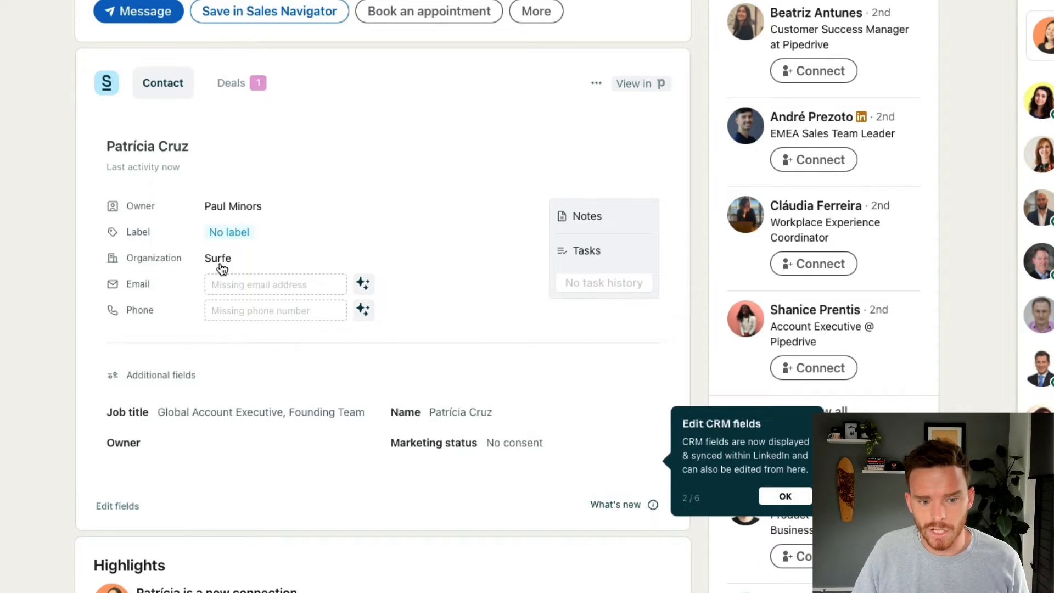
mouse_move(231, 258)
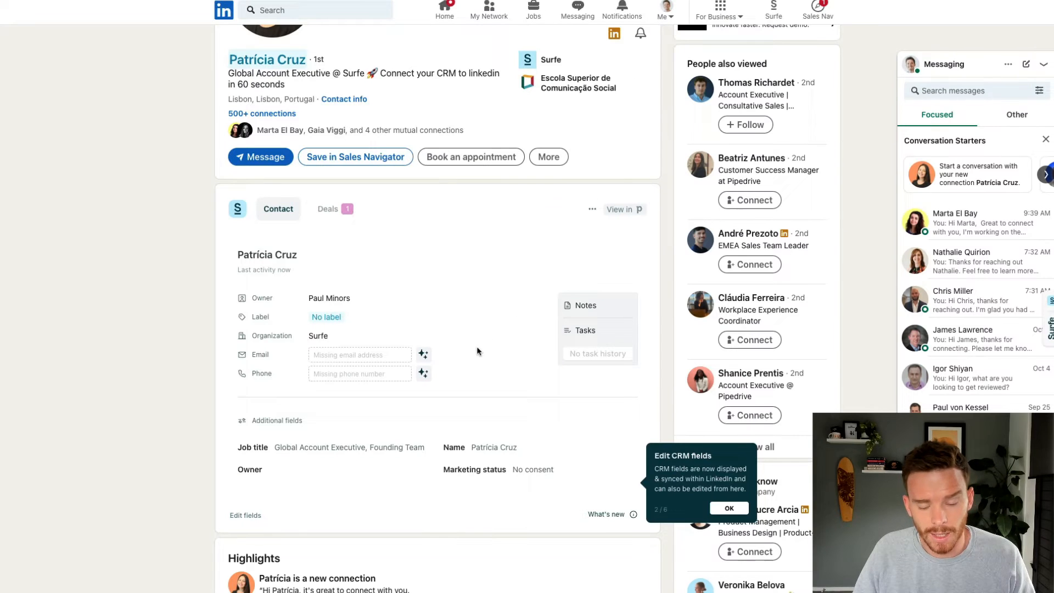
scroll("down", 3)
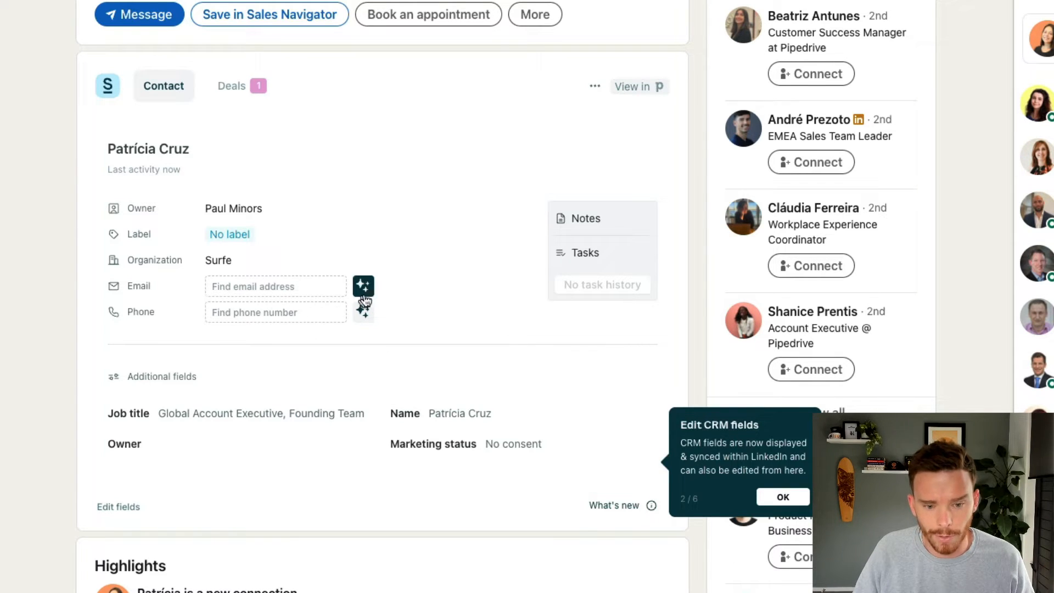
mouse_move(362, 285)
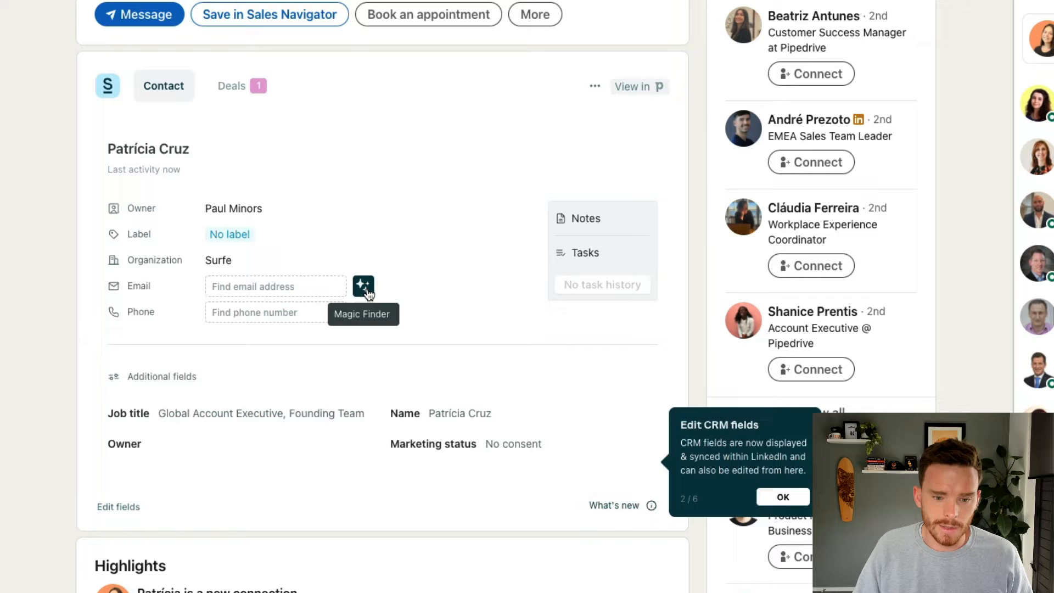
left_click(363, 285)
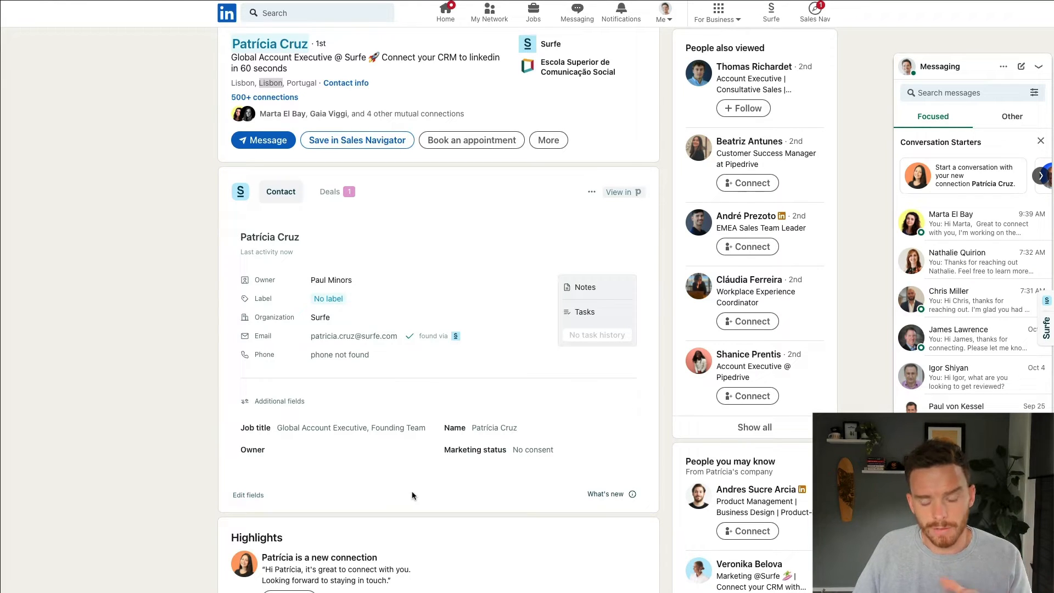
mouse_move(355, 448)
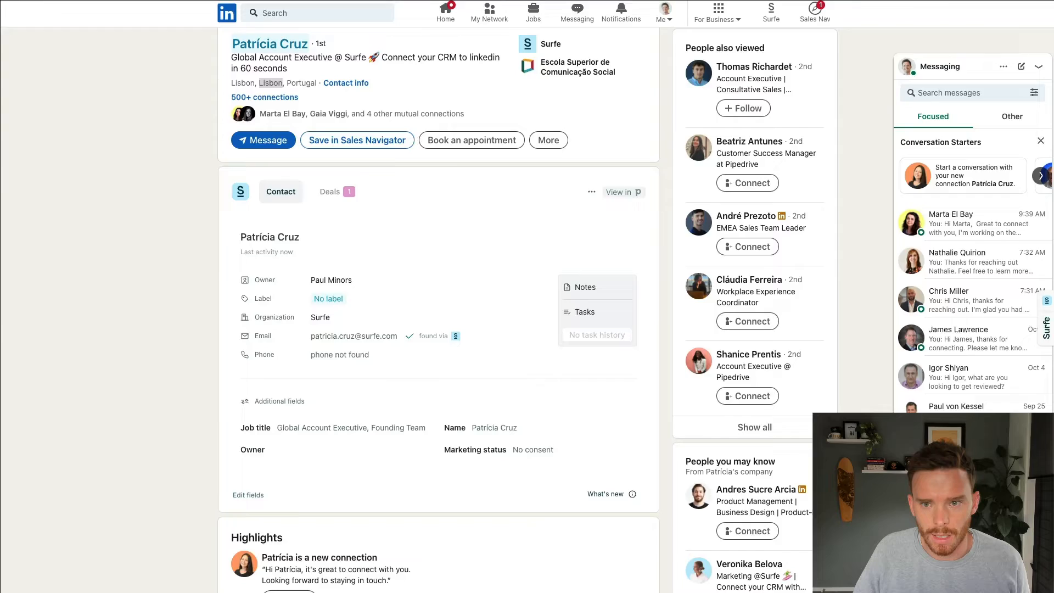
left_click(619, 192)
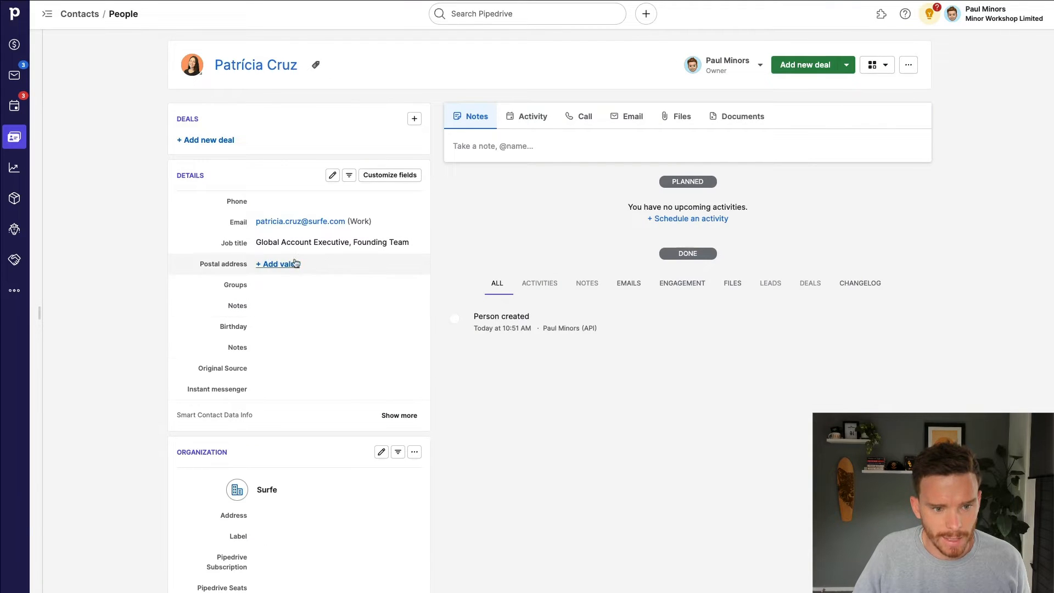
type("Lisbon")
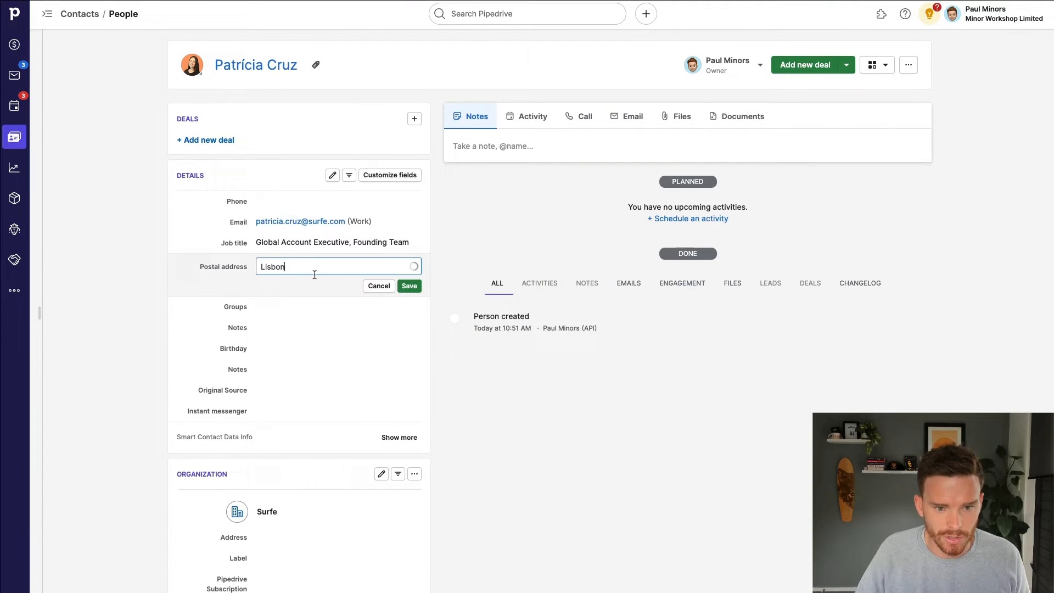
type(", Portugal")
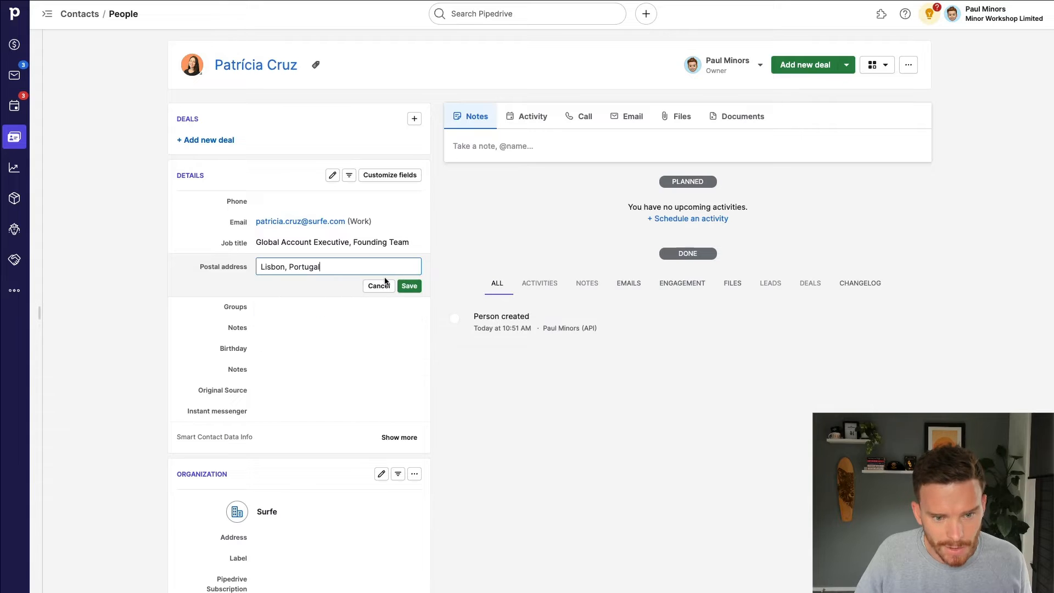
left_click(408, 286)
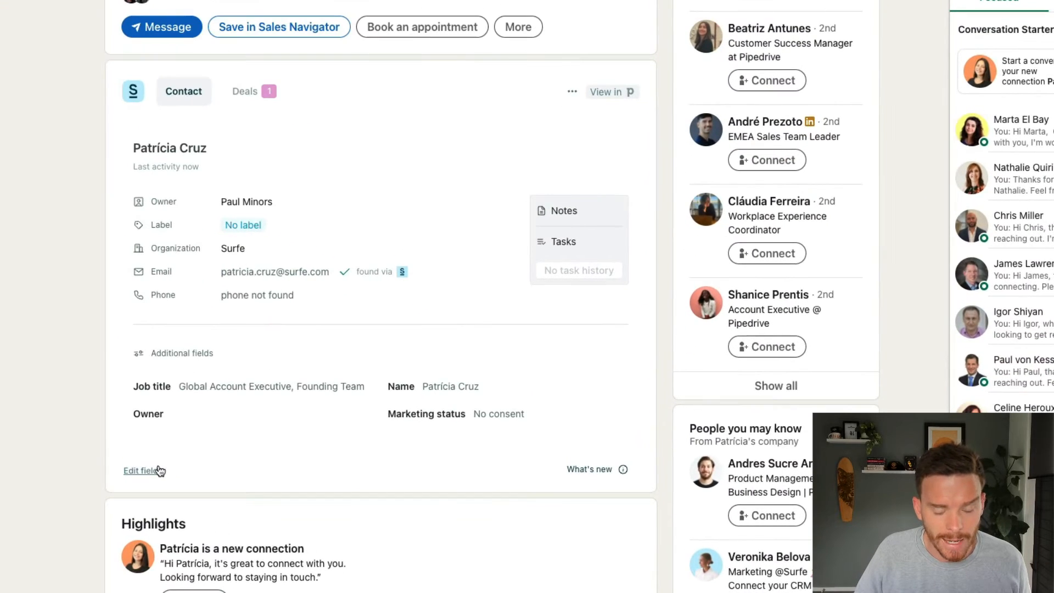
Replace the Job title field on Surfe's contact card with Postal address.
left_click(142, 470)
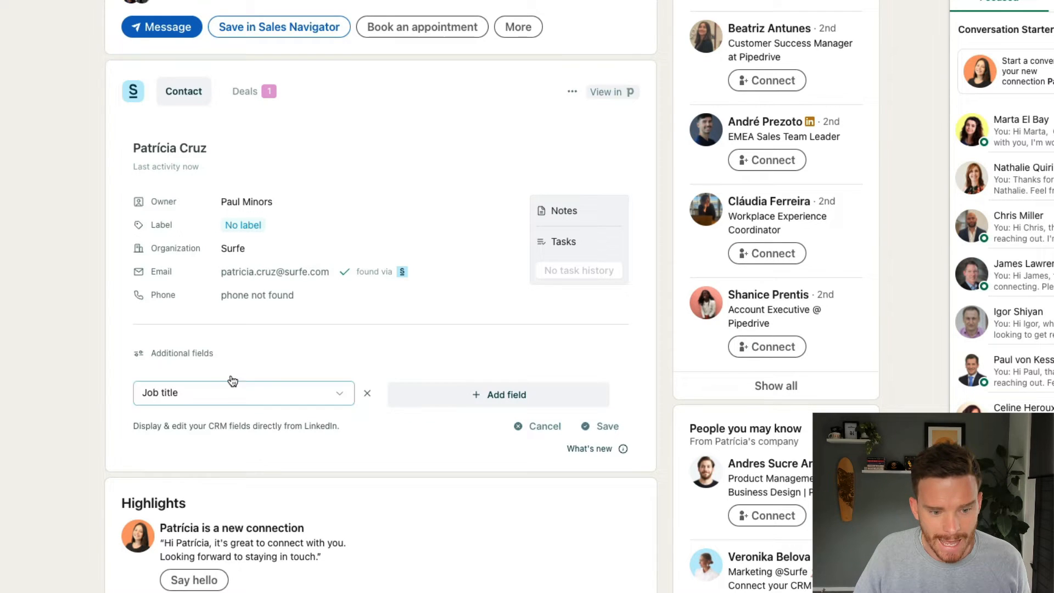
left_click(242, 392)
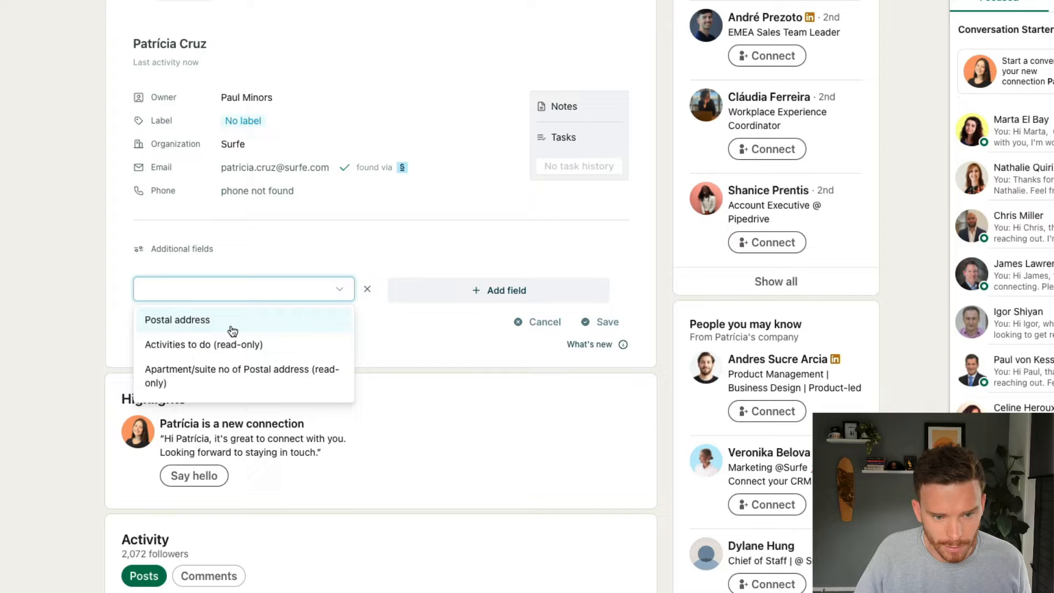
left_click(367, 289)
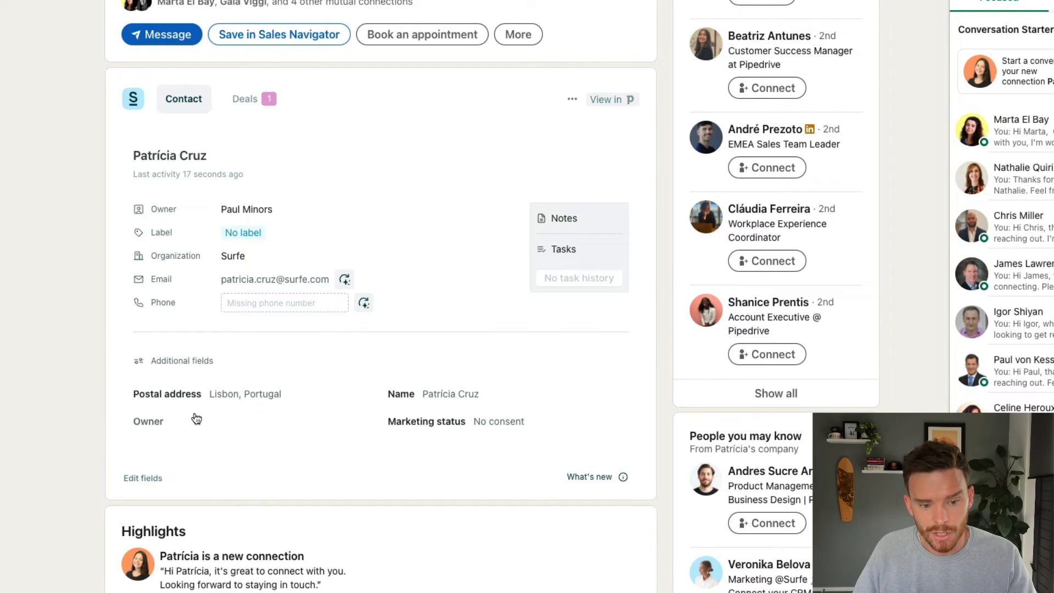
mouse_move(240, 401)
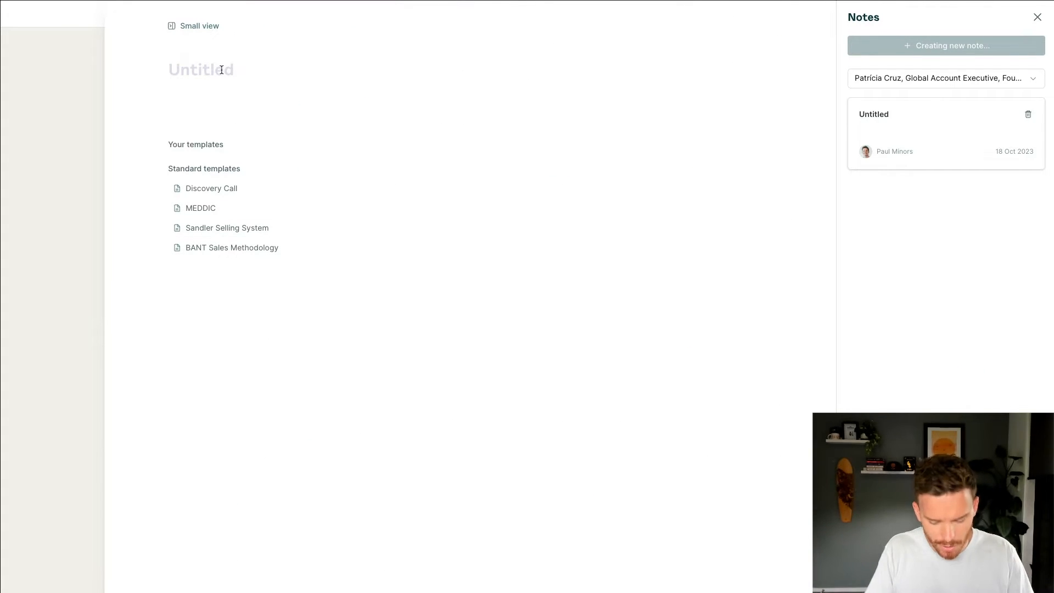
Write a note titled 'New Note' with the lorem ipsum paragraph and close the Notes panel.
type("New Note")
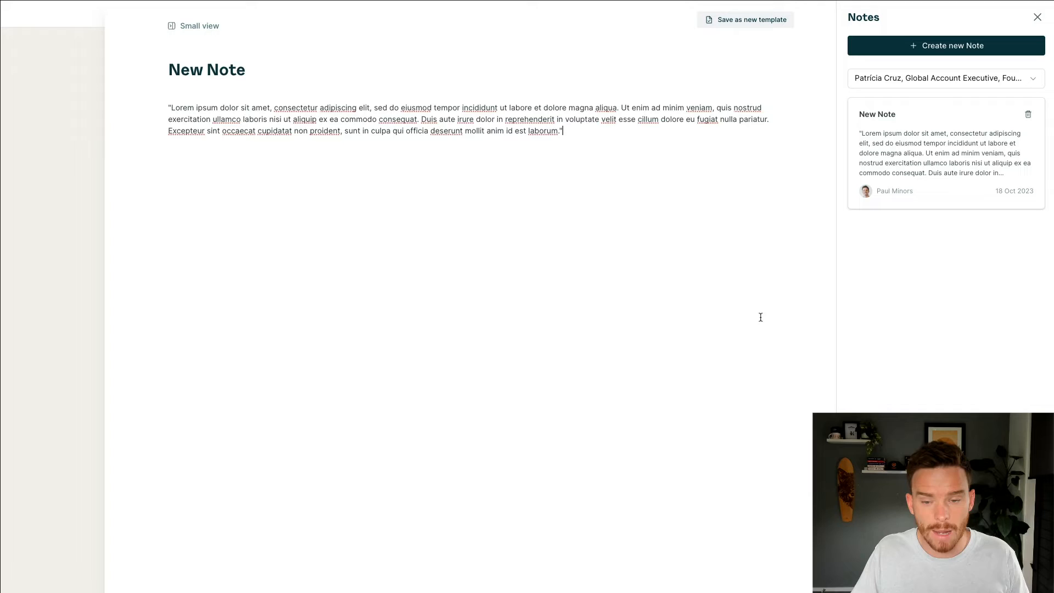
left_click(1035, 17)
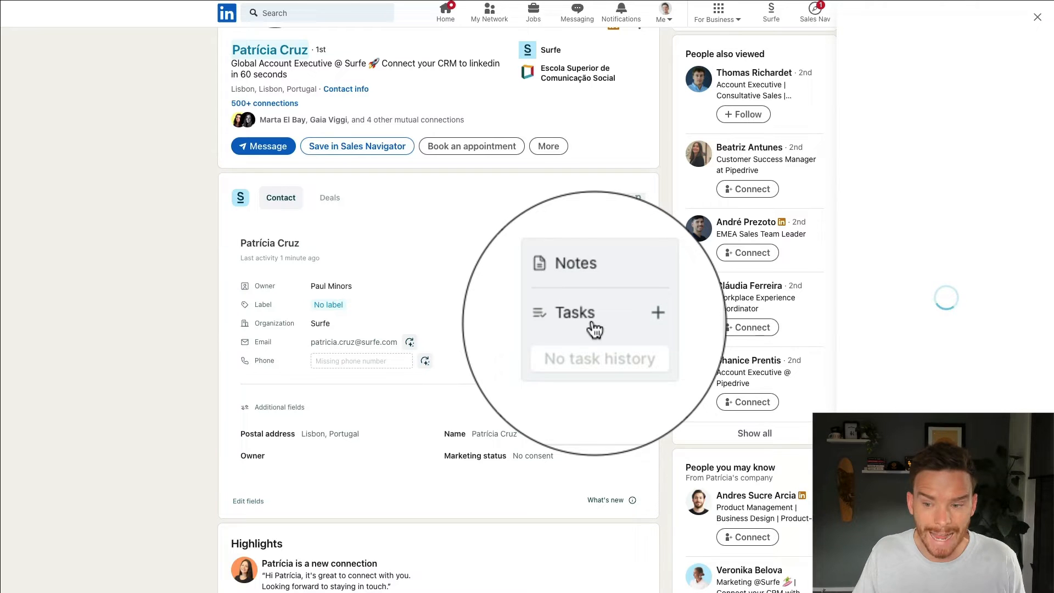
left_click(658, 311)
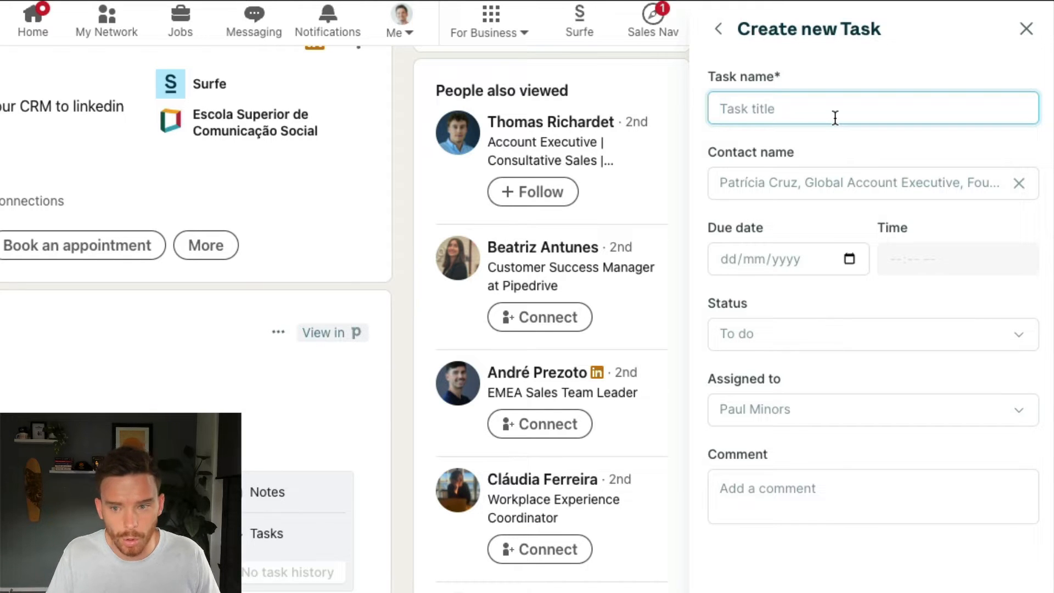
type("Call new lead")
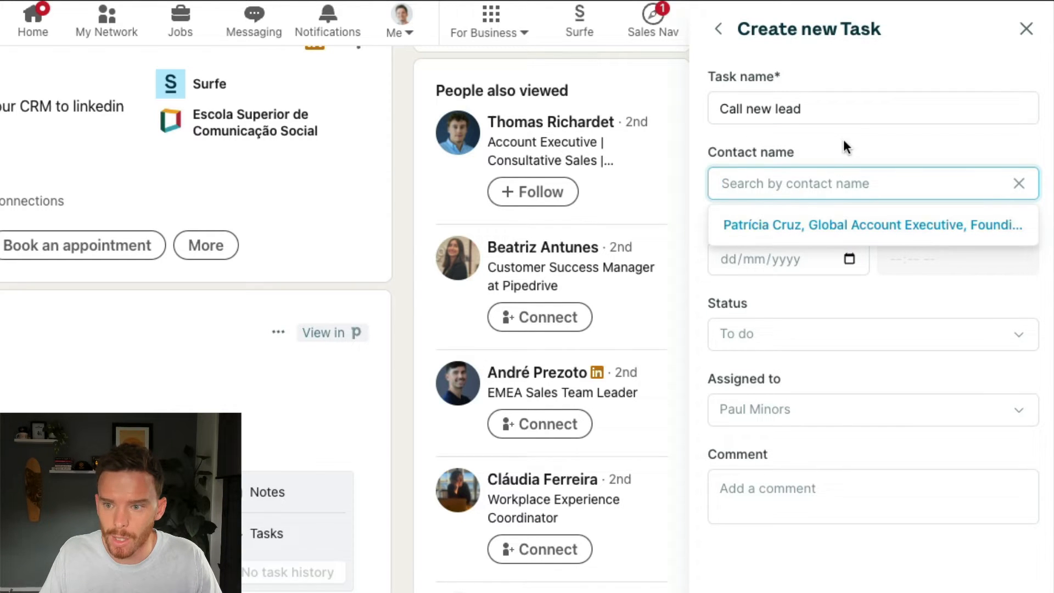
left_click(872, 224)
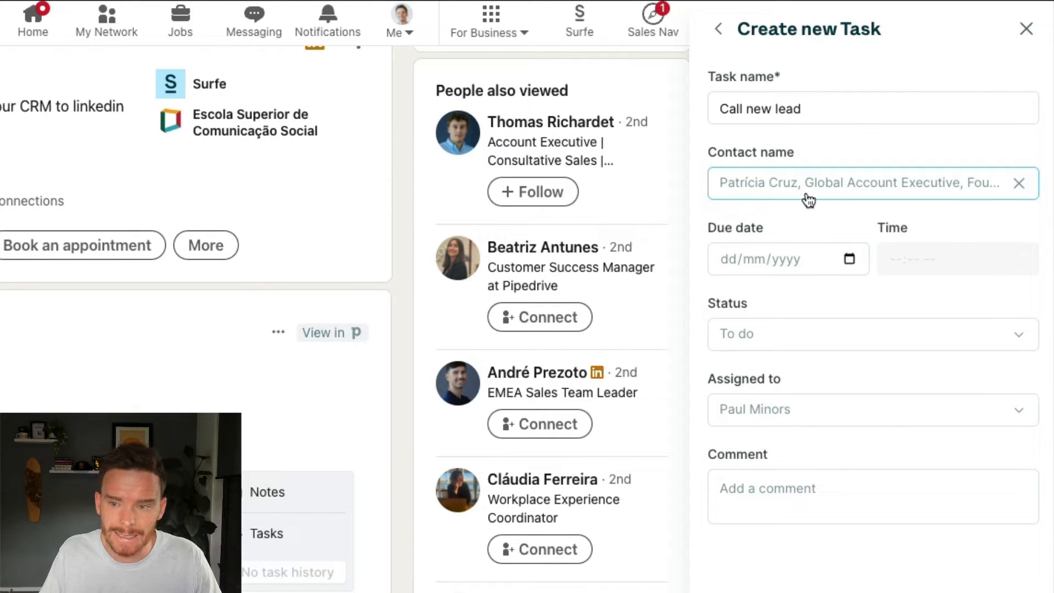
left_click(773, 259)
type("19/10/2023")
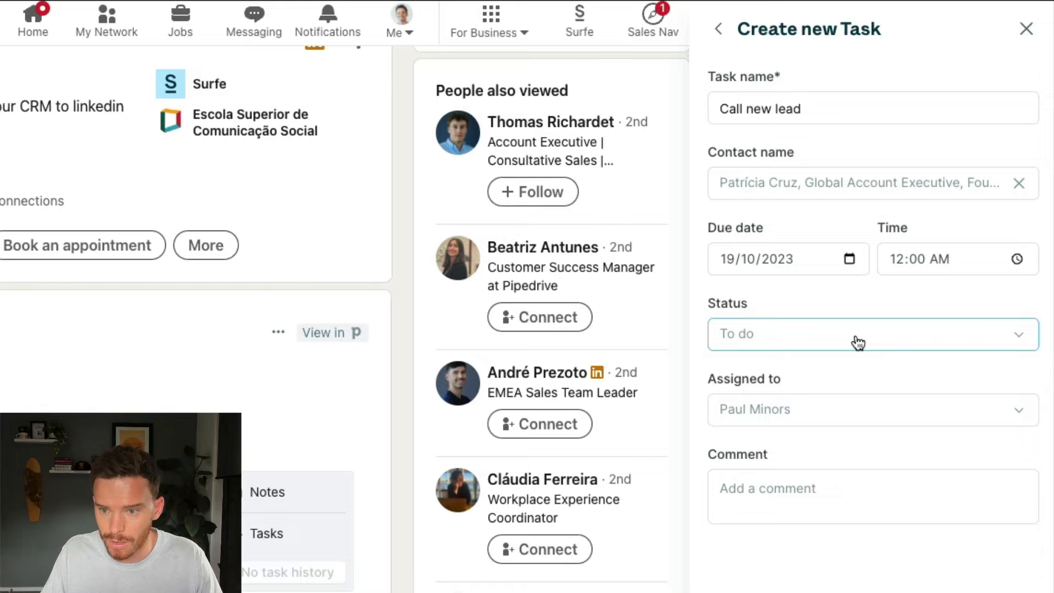
Keep status To do and assignee Paul Minors, and add a comment about reaching out.
left_click(871, 335)
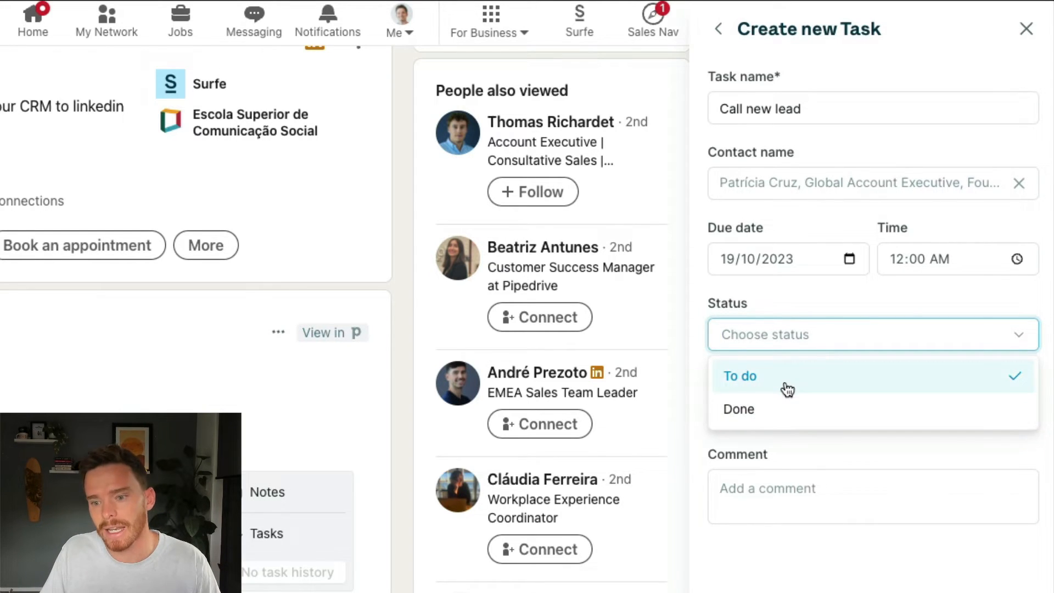
left_click(739, 375)
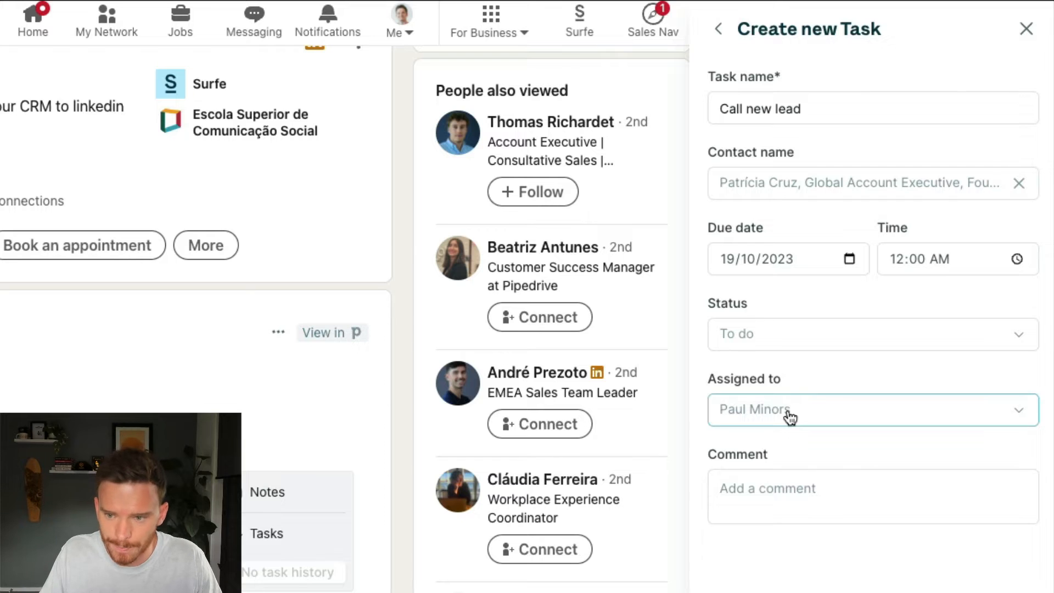
left_click(871, 409)
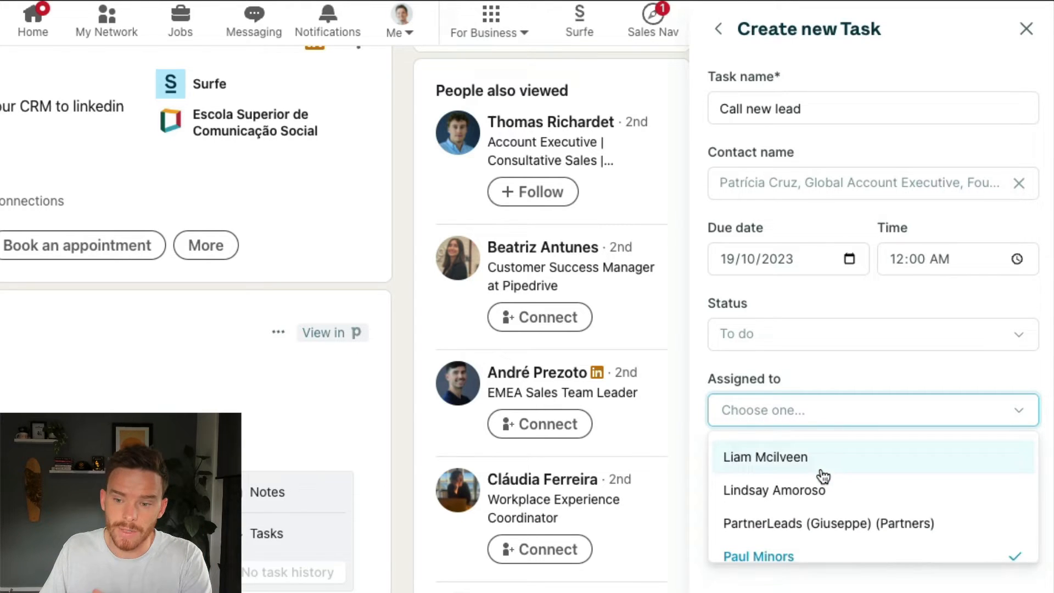
left_click(758, 556)
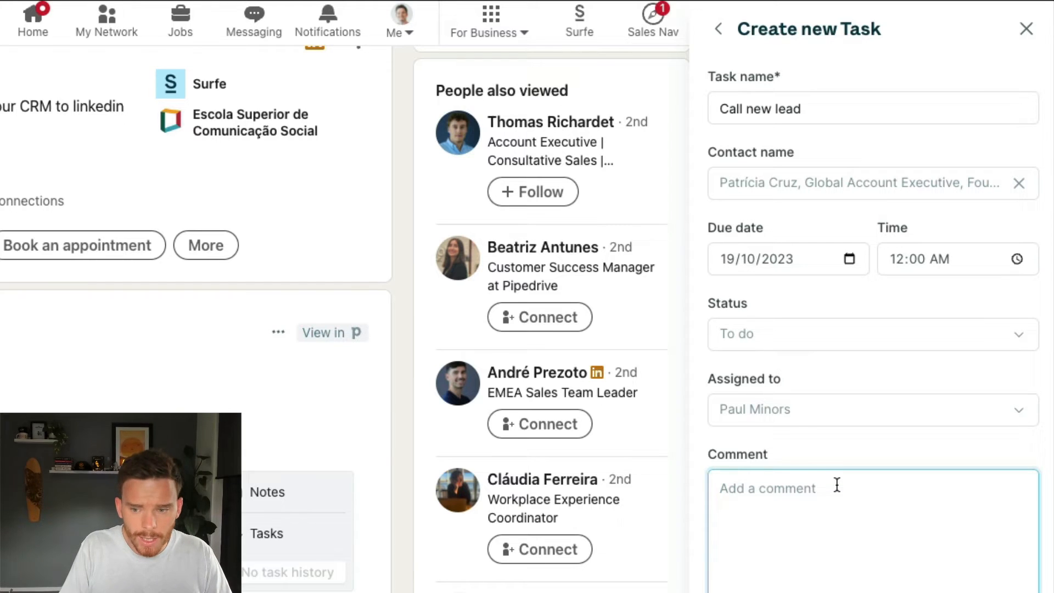
type("Reach out to di")
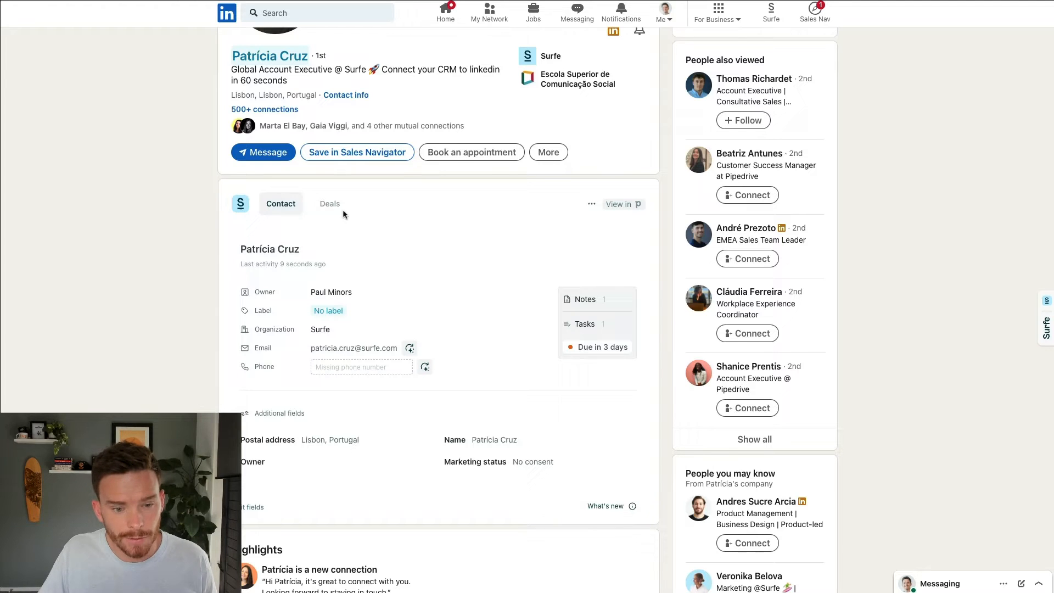
left_click(329, 203)
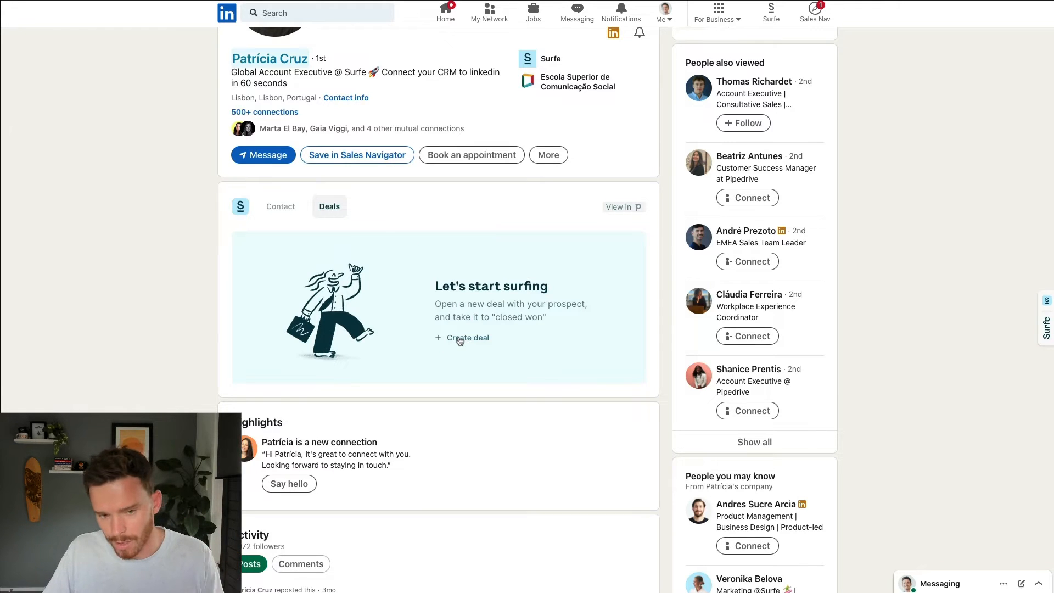
left_click(466, 337)
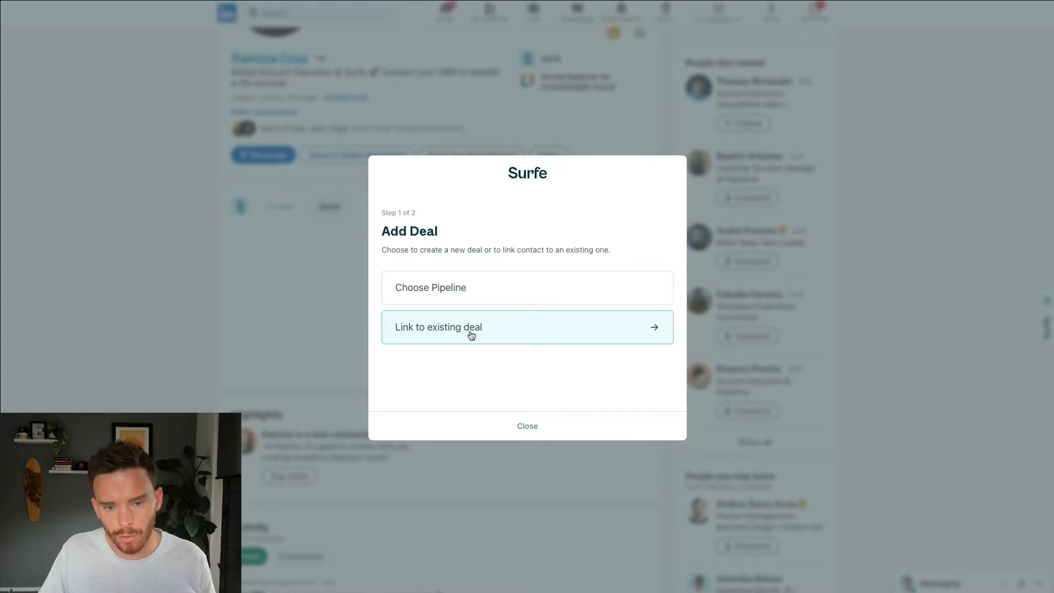
mouse_move(484, 287)
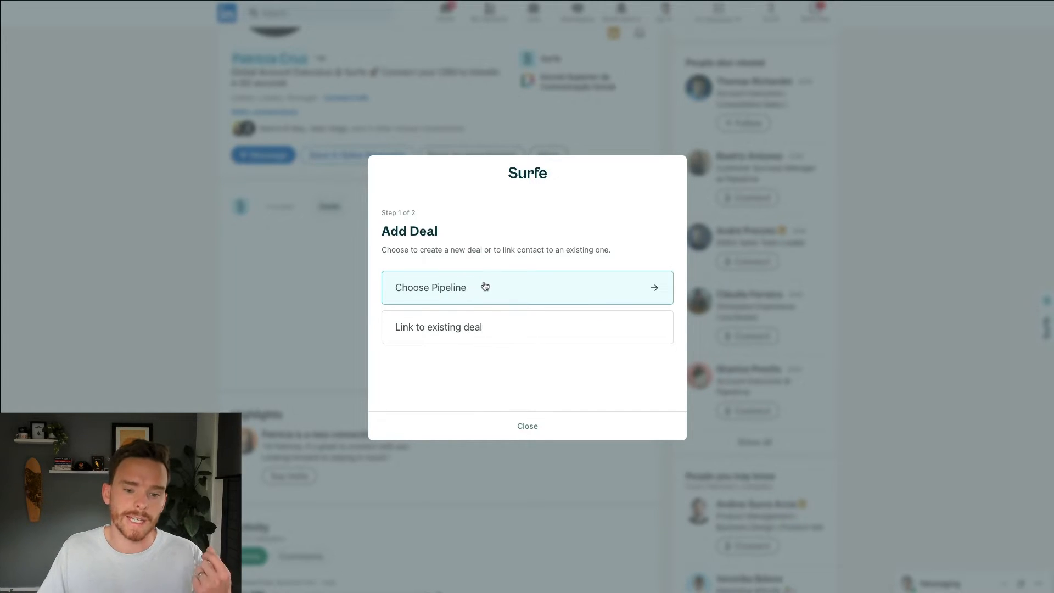
left_click(527, 287)
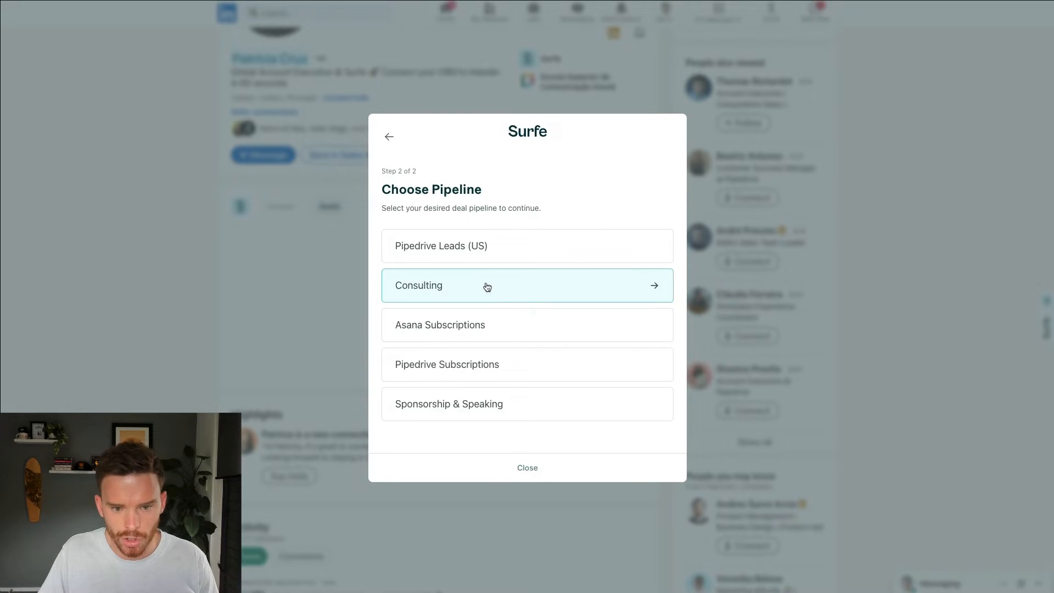
scroll("down", 3)
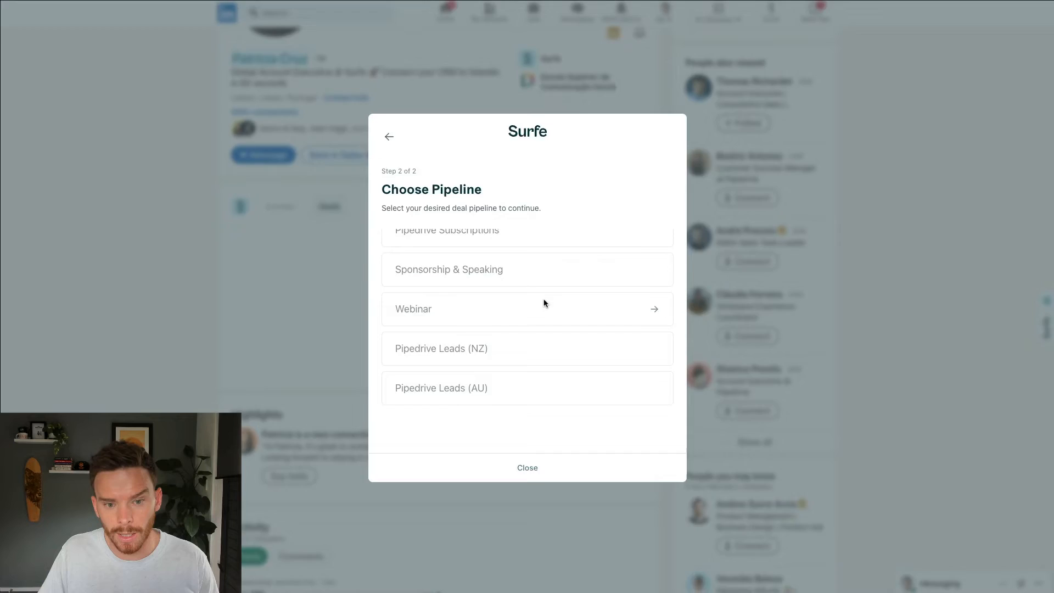
left_click(527, 467)
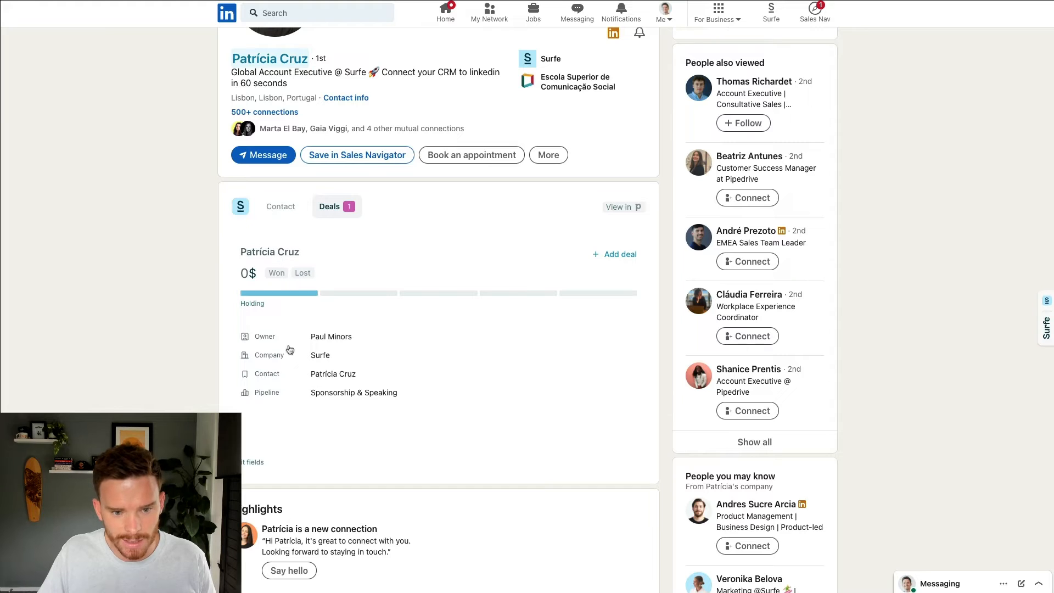
Give the new deal a value of 5000.
left_click(438, 292)
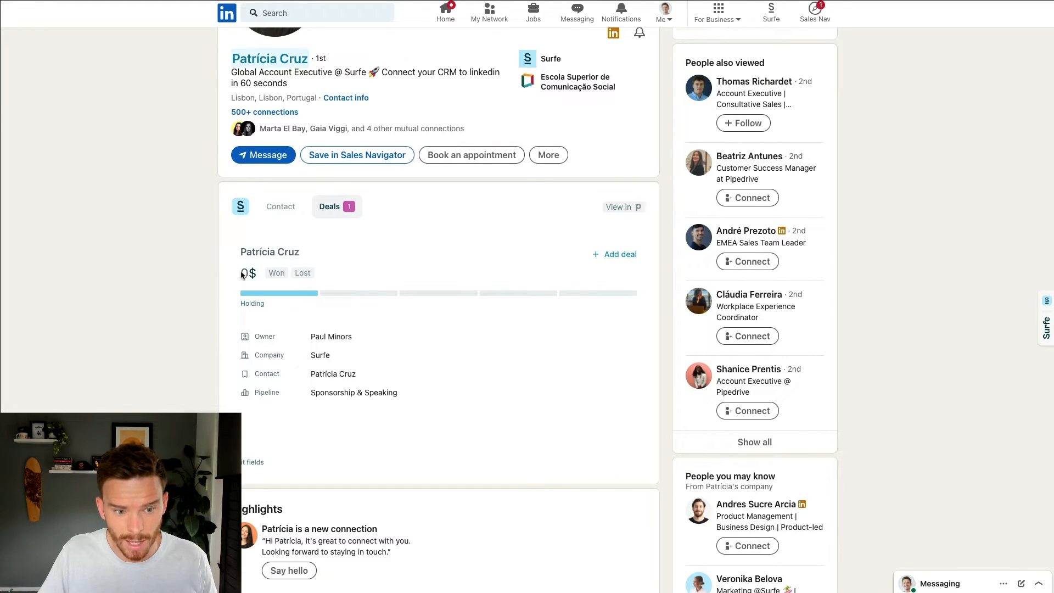
left_click(249, 273)
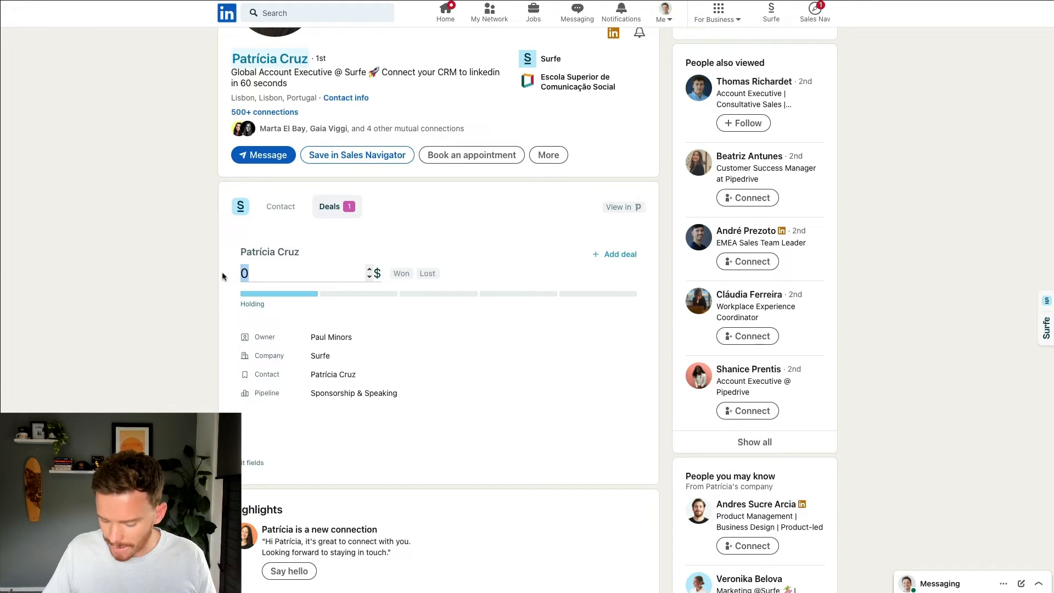
type("5000")
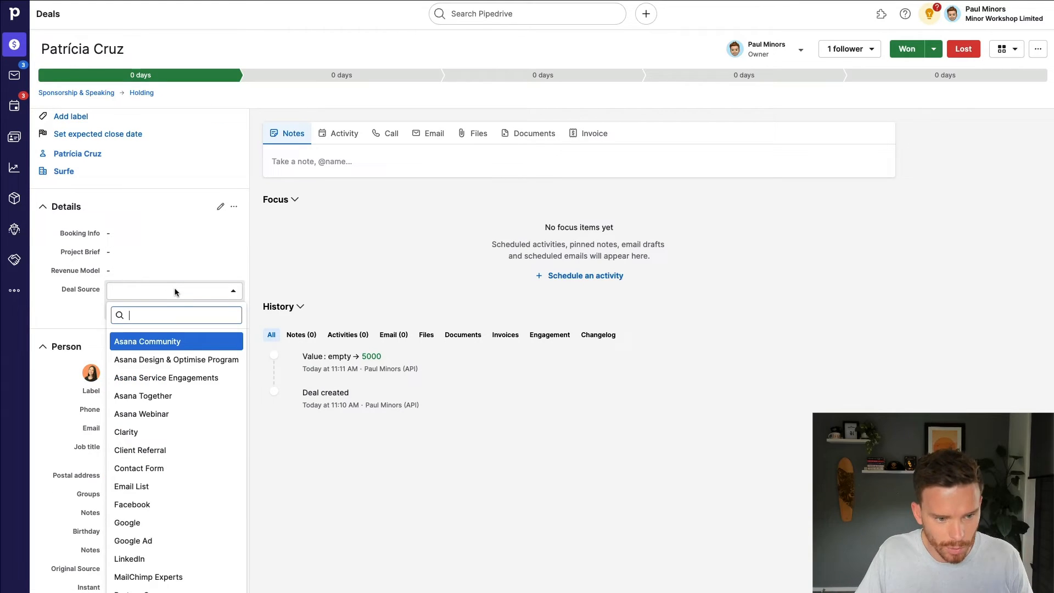
type("link")
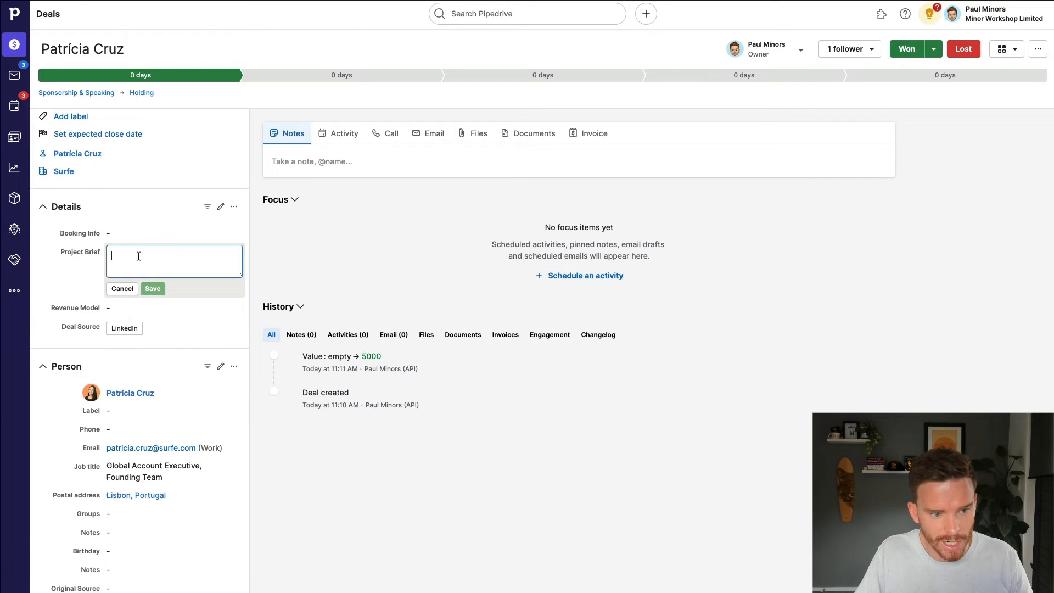
type("proident, sunt in culpa qui officia deserunt mollit anim id est laborum.")
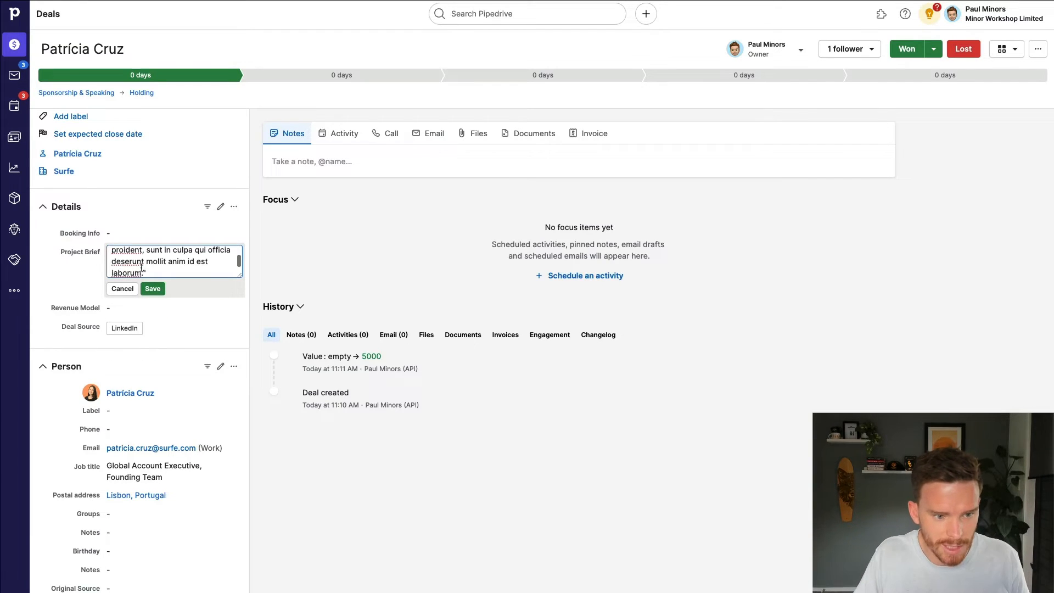
left_click(152, 288)
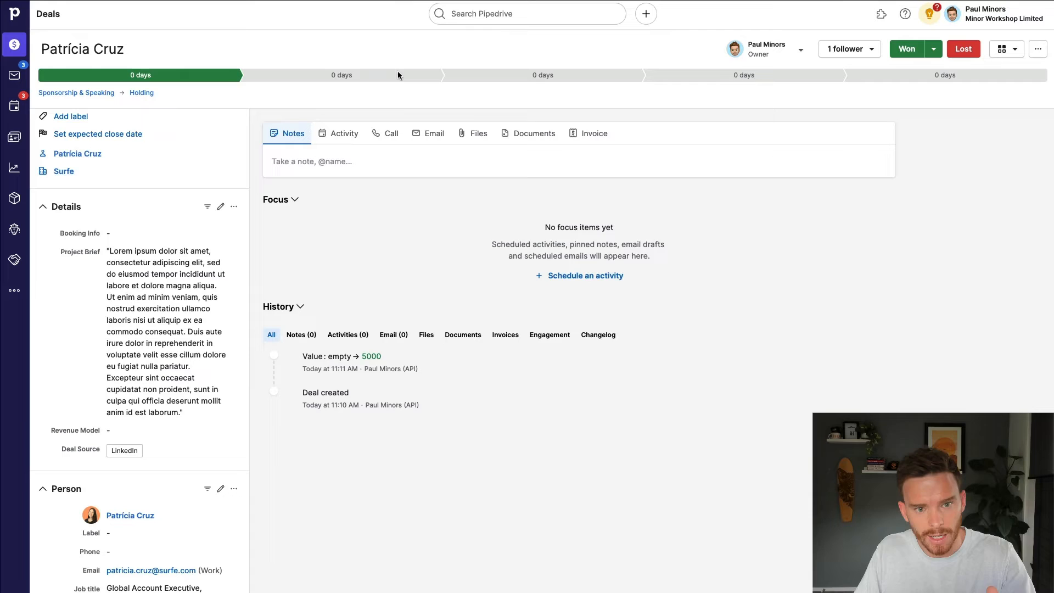
left_click(341, 75)
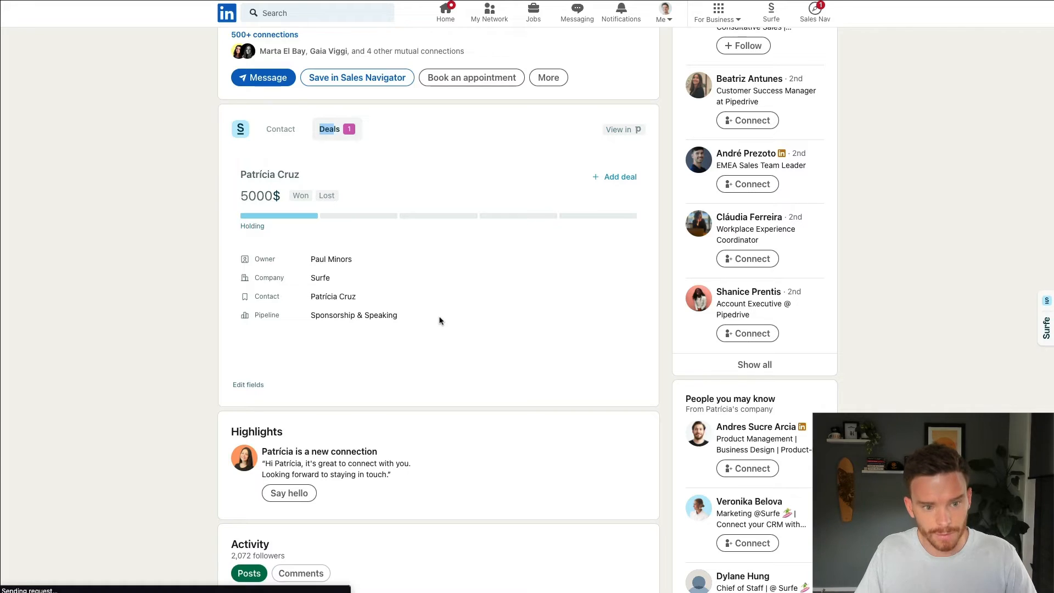
Try adding Deal Source and another field to Patrícia's deal card, then return to her contact details unchanged.
scroll("down", 3)
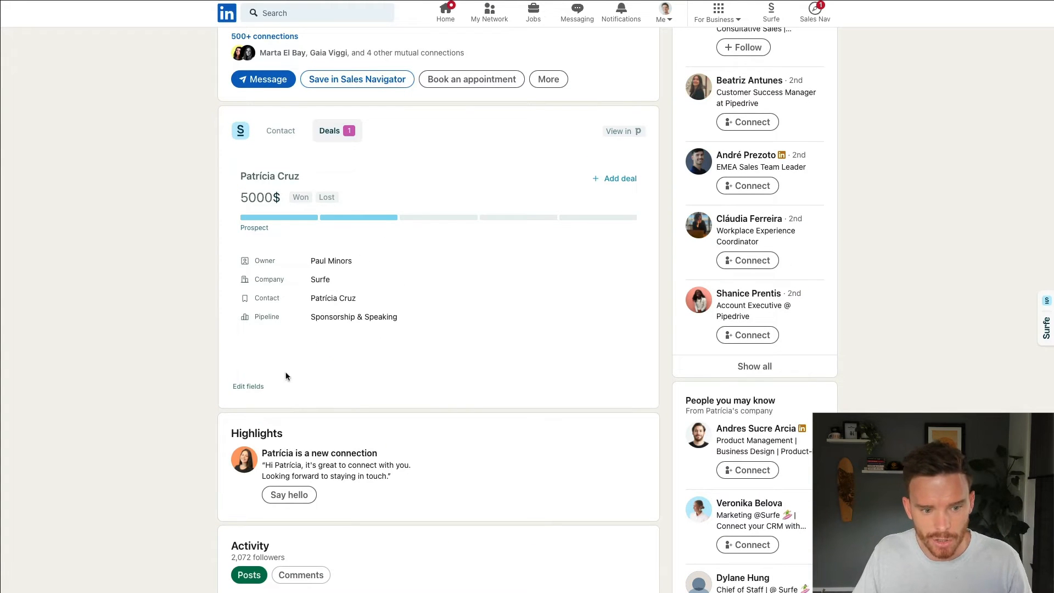
left_click(248, 386)
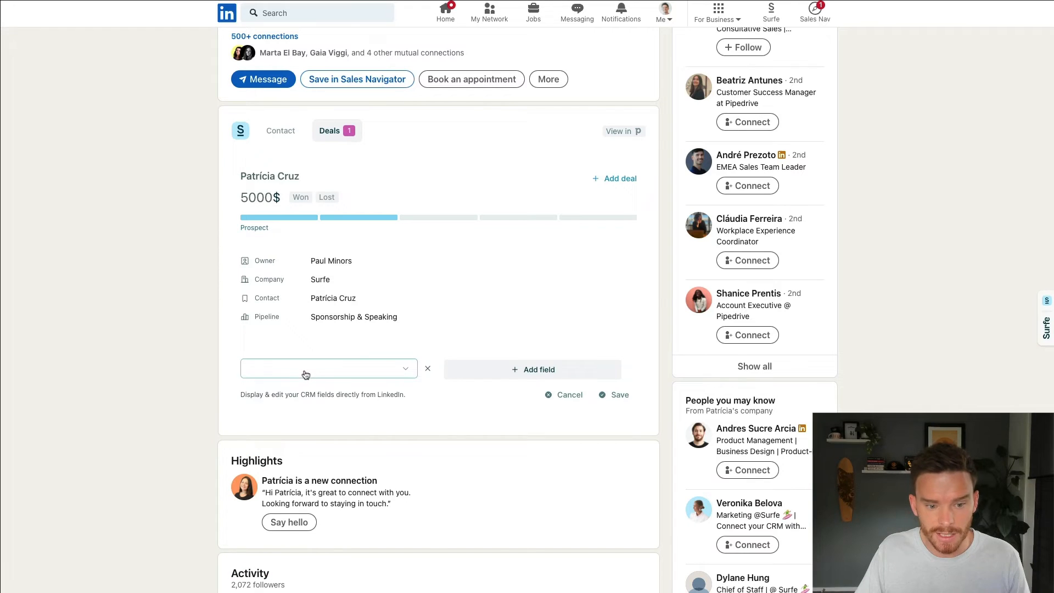
left_click(328, 369)
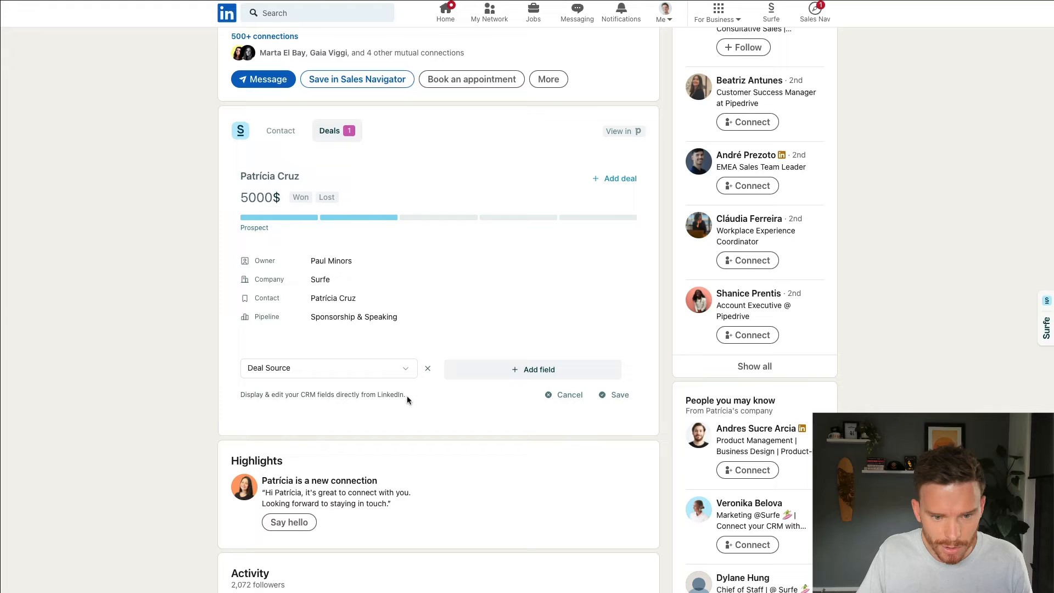
left_click(531, 368)
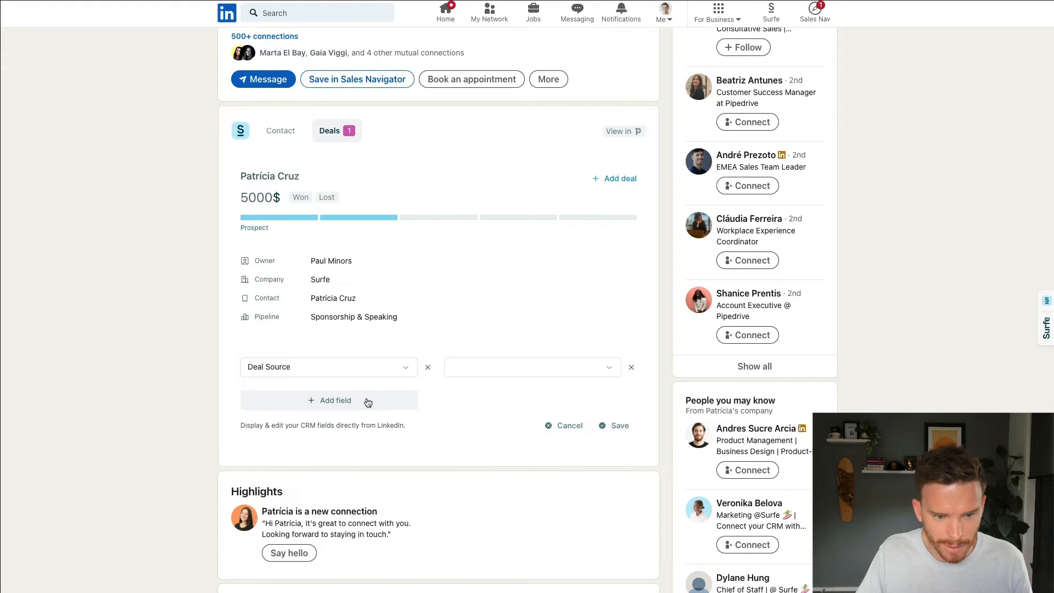
left_click(329, 400)
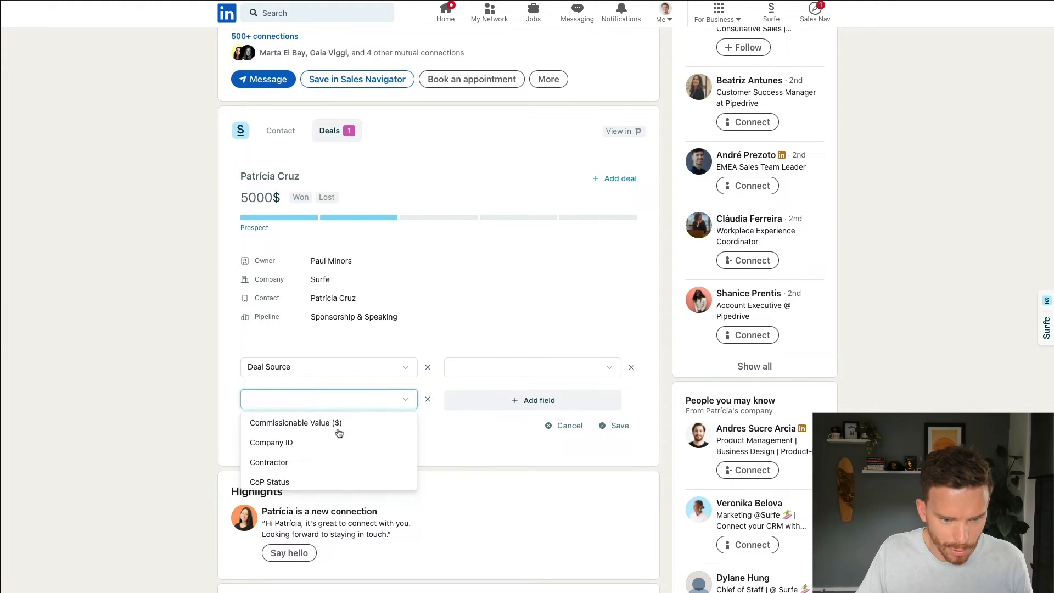
scroll("down", 3)
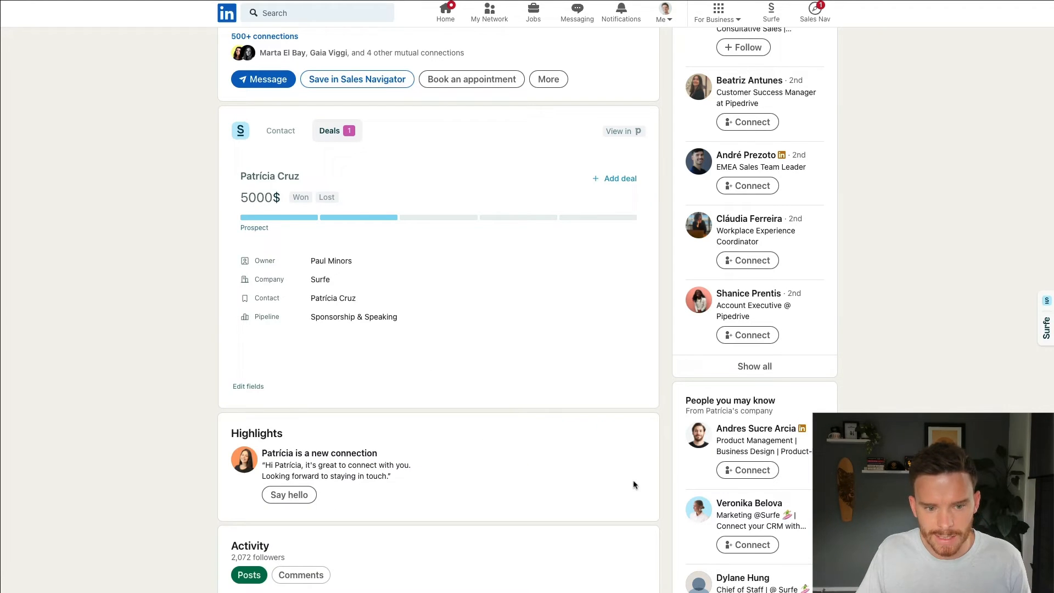
left_click(272, 363)
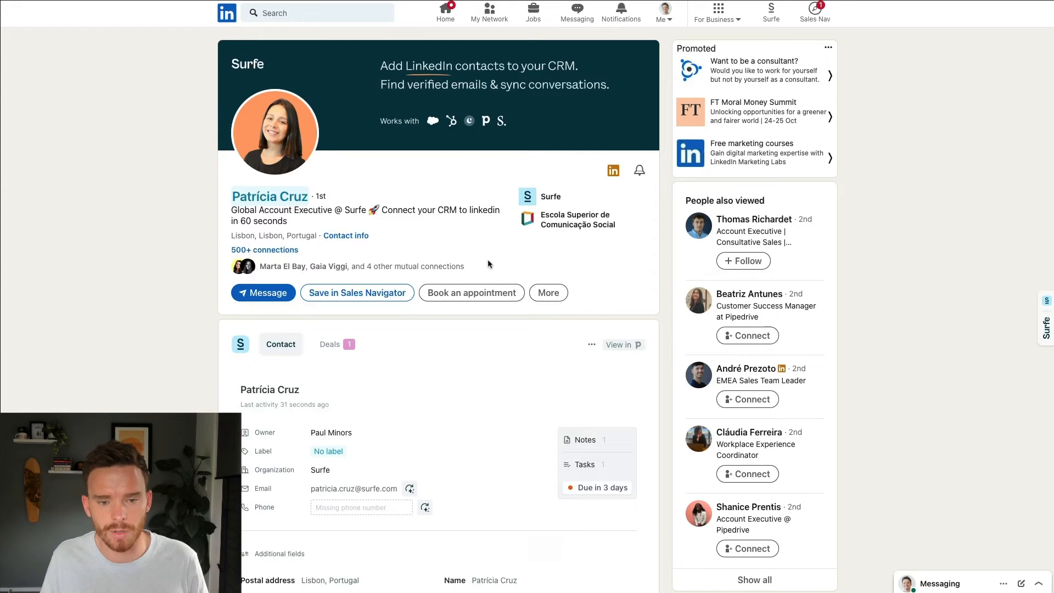
Message Patrícia: 'Hi Patricia, I'm working with Marta on your team to make a video about Surfe...' and send it.
left_click(263, 292)
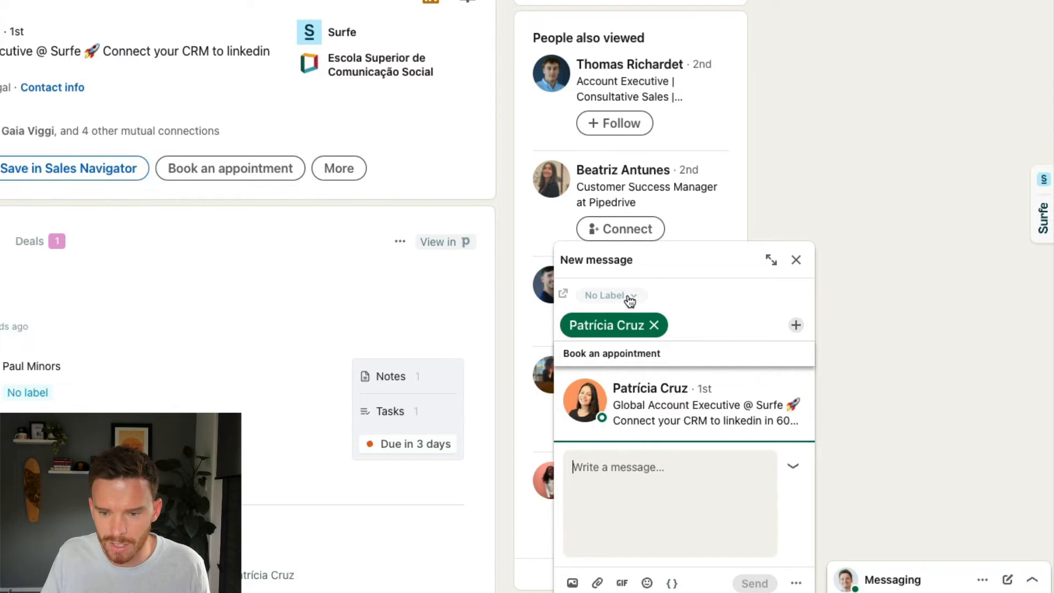
left_click(608, 295)
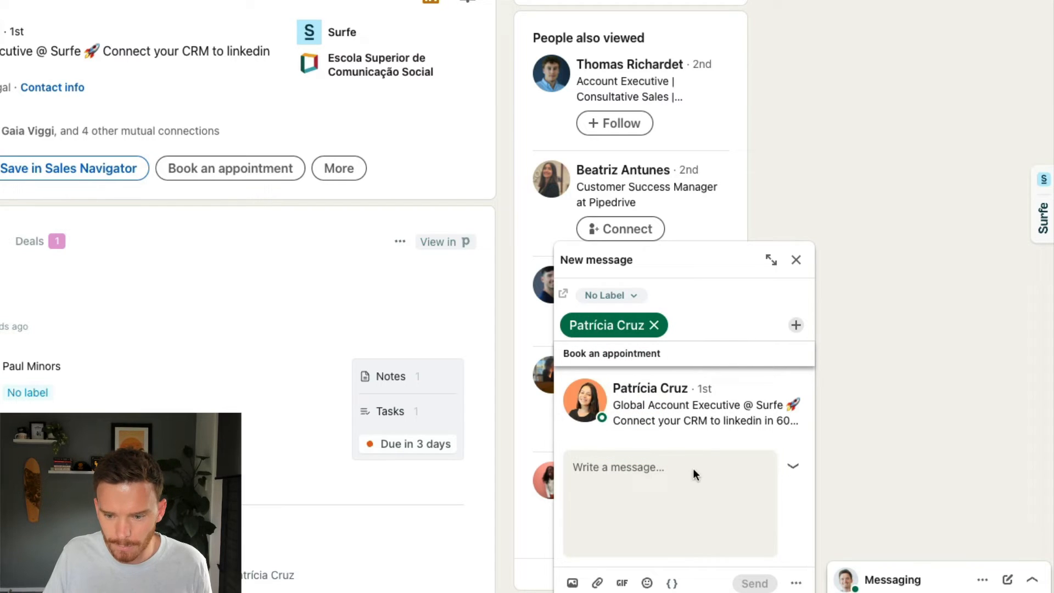
left_click(672, 582)
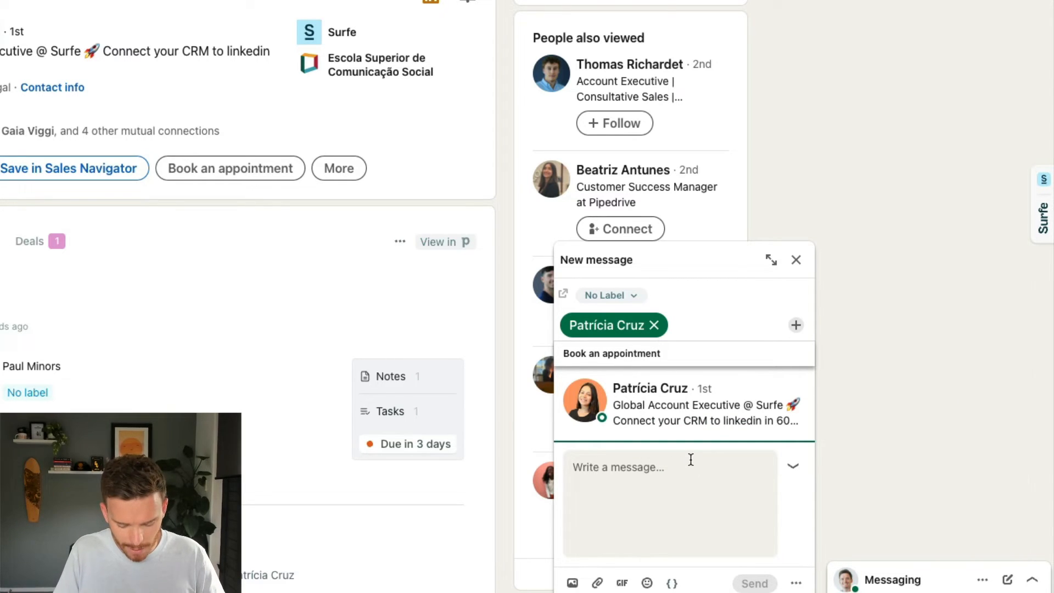
type("Hi Patri")
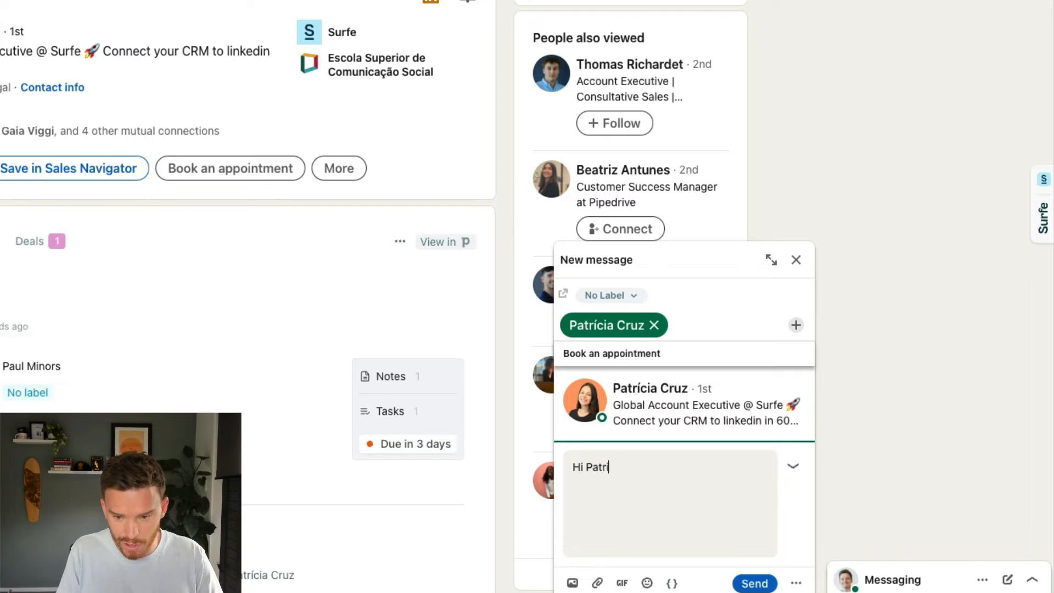
type("Hi Patricia, I'm working with Marta on your team to make a video about Surfe and wanted to say hey 👋 Paul")
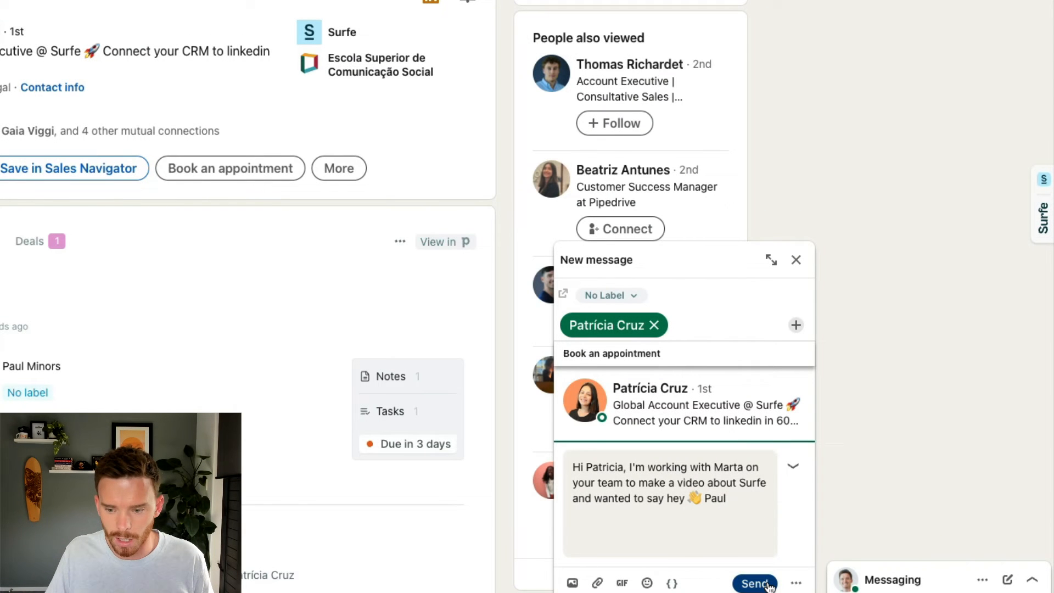
left_click(753, 582)
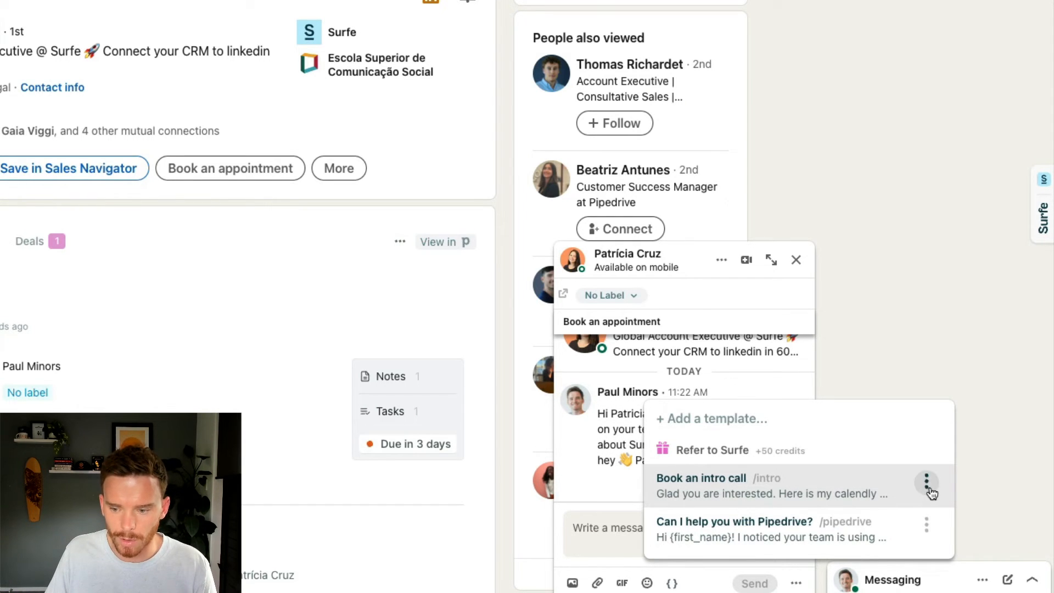
Bring up the Book an intro call template's edit dialog and inspect its intro shortcut.
left_click(926, 482)
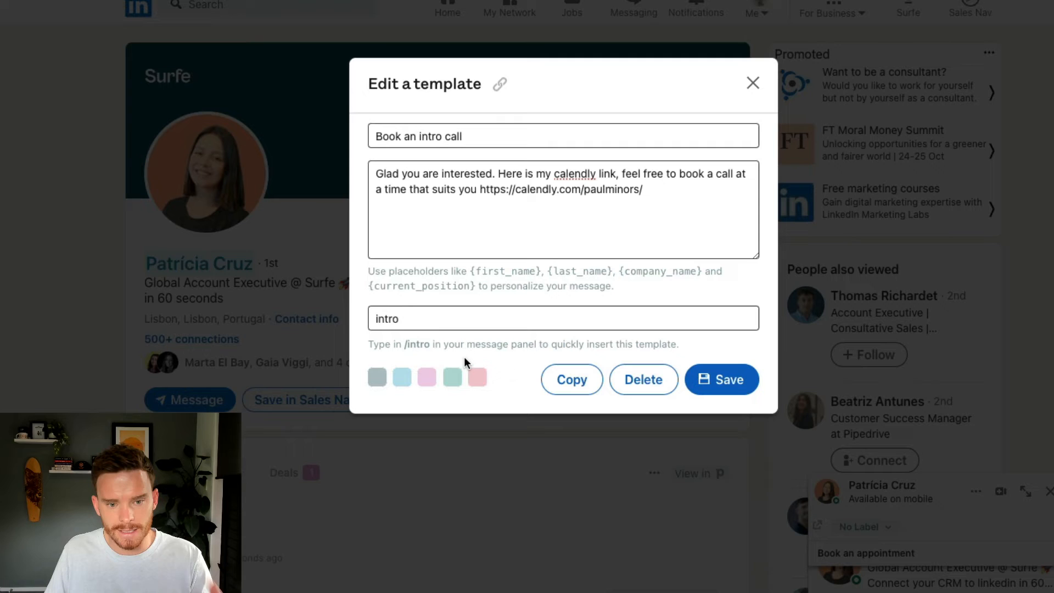
left_click(537, 318)
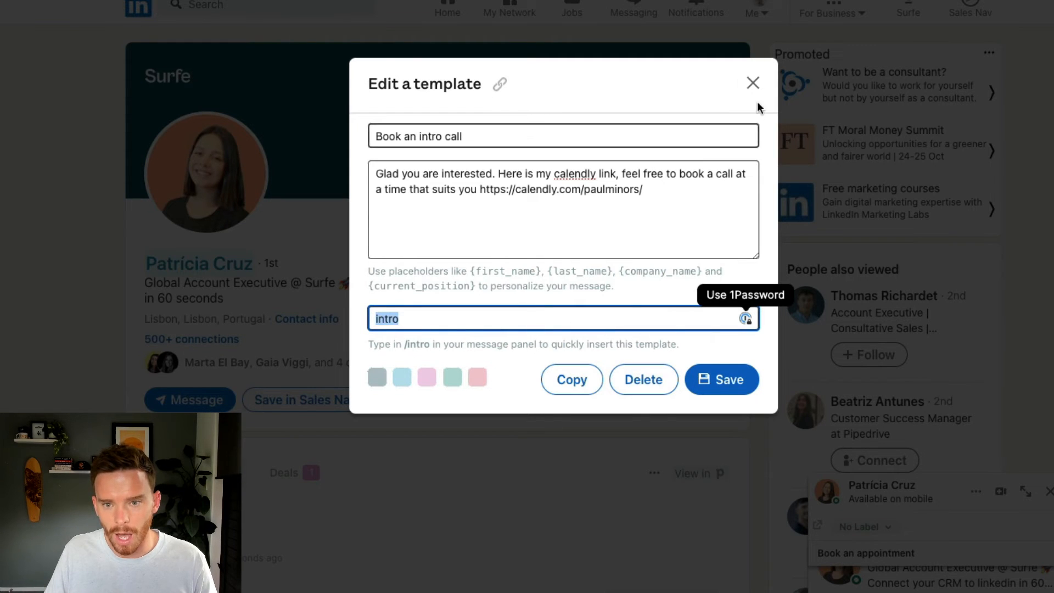
Send Patrícia the Calendly intro-call message and sync the chat to her Pipedrive record.
left_click(753, 81)
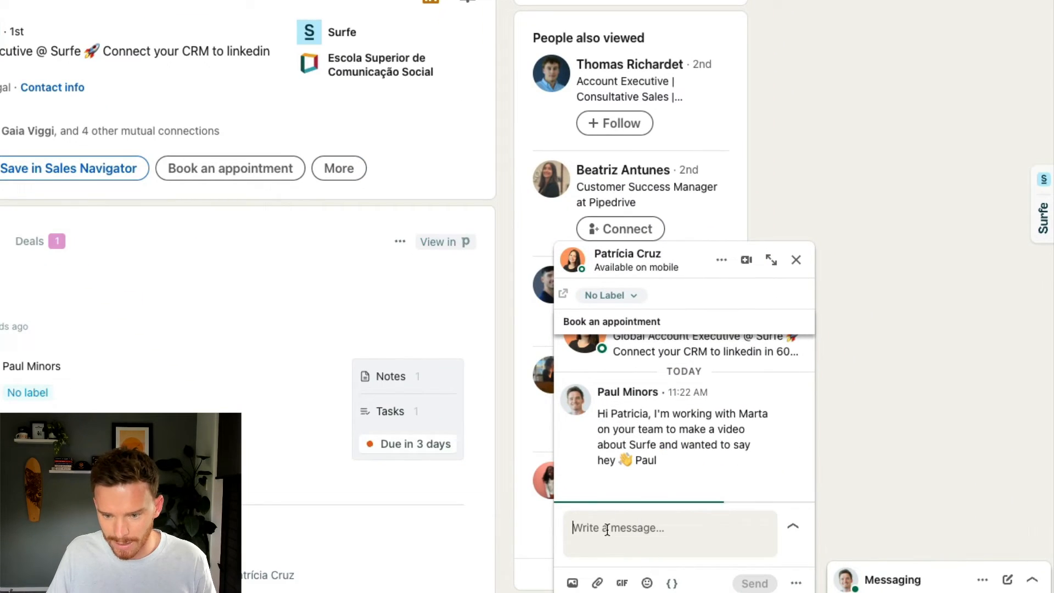
type("Glad you are interested. Here is my calendly link, feel free to book a call at a time that suits you https://calendly.com/paulminors/")
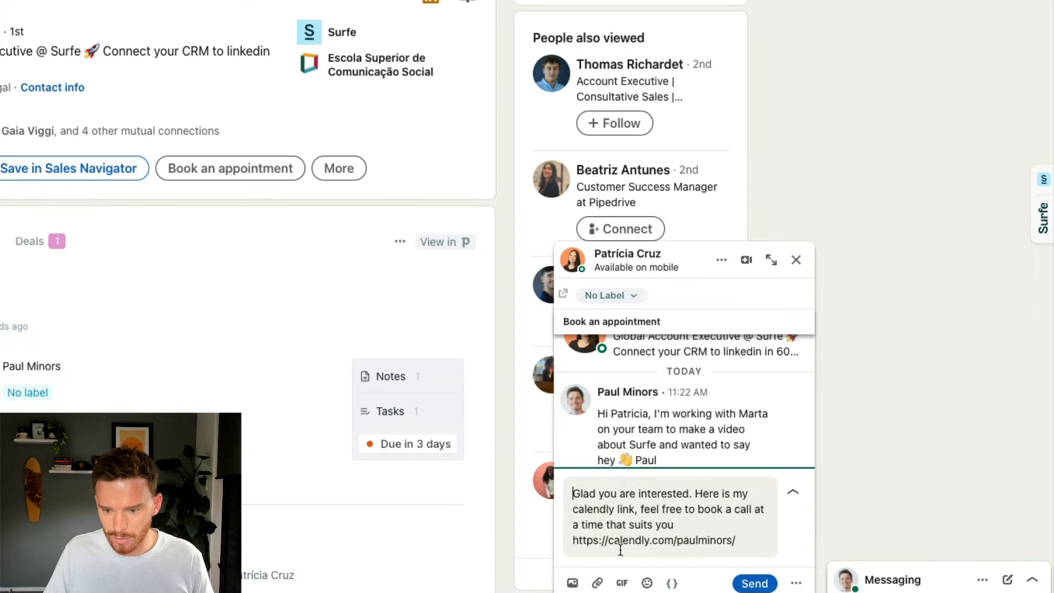
left_click(753, 582)
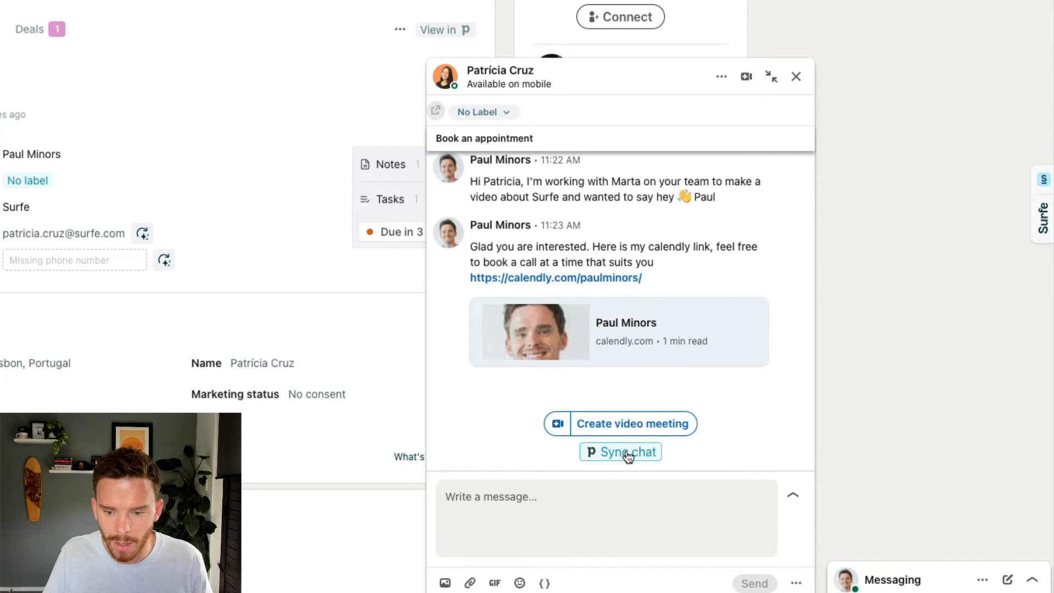
left_click(619, 451)
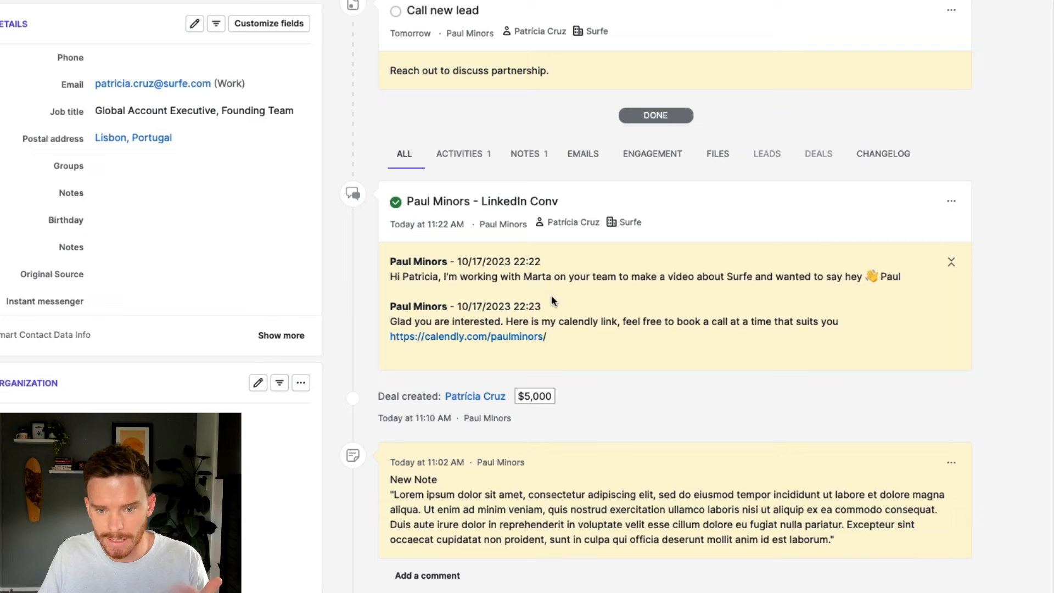
mouse_move(556, 283)
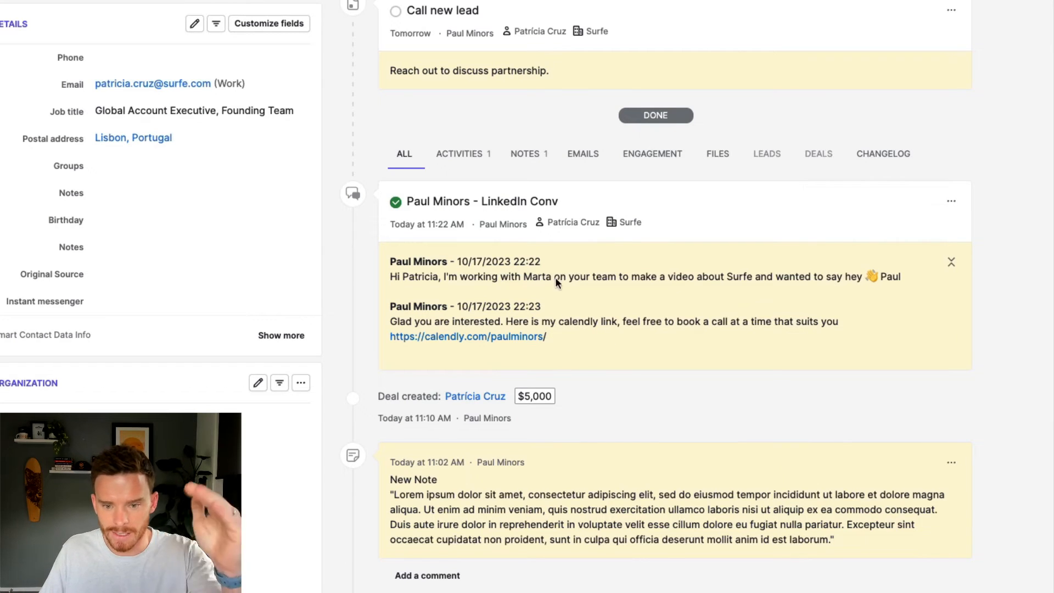
mouse_move(588, 363)
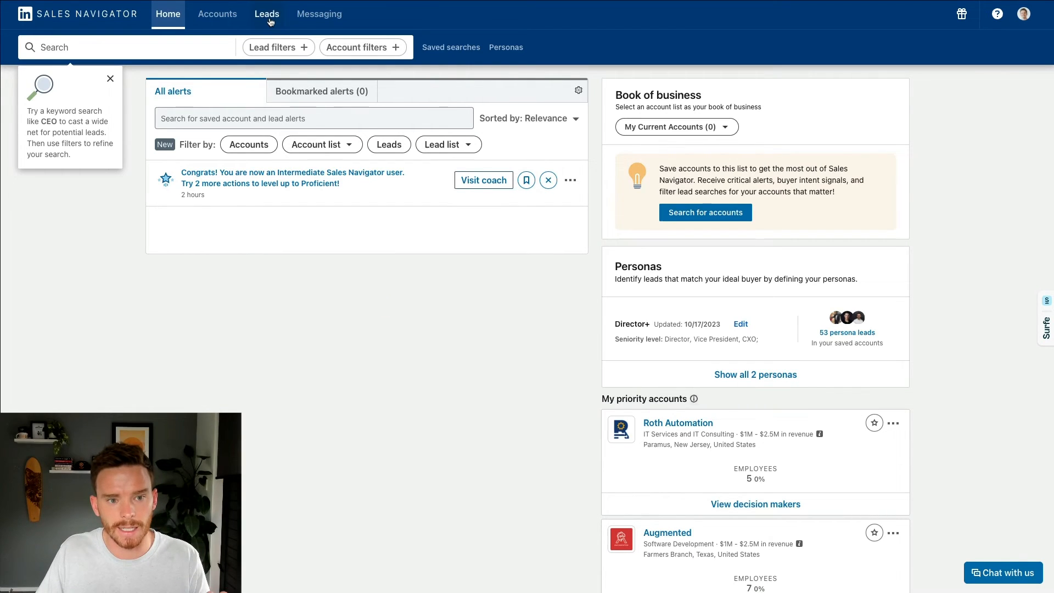
Select all six leads in Paul's Lead List and export them to Pipedrive via Export to CRM.
left_click(266, 13)
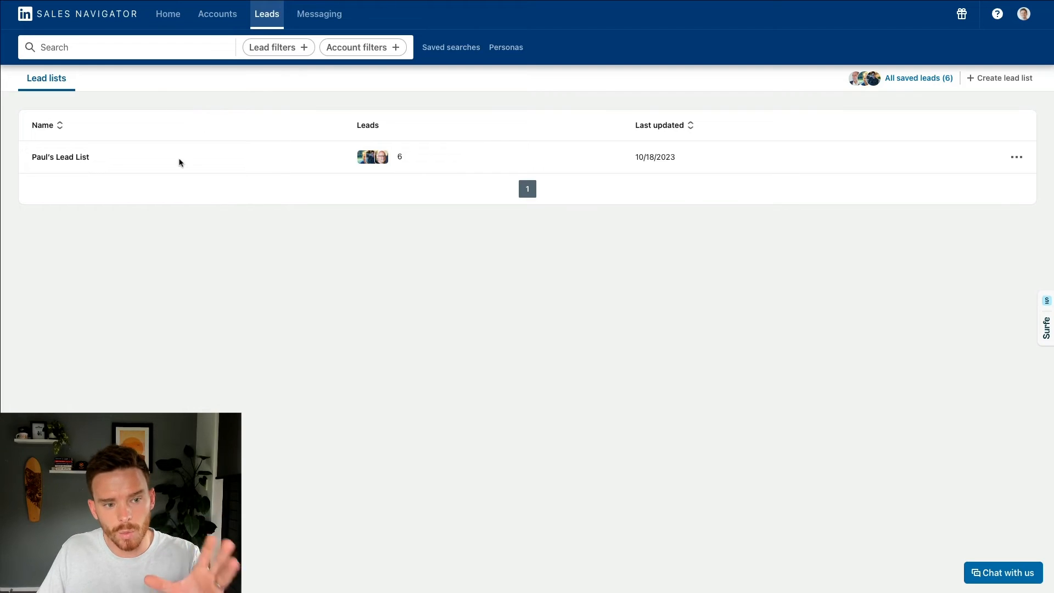
left_click(60, 156)
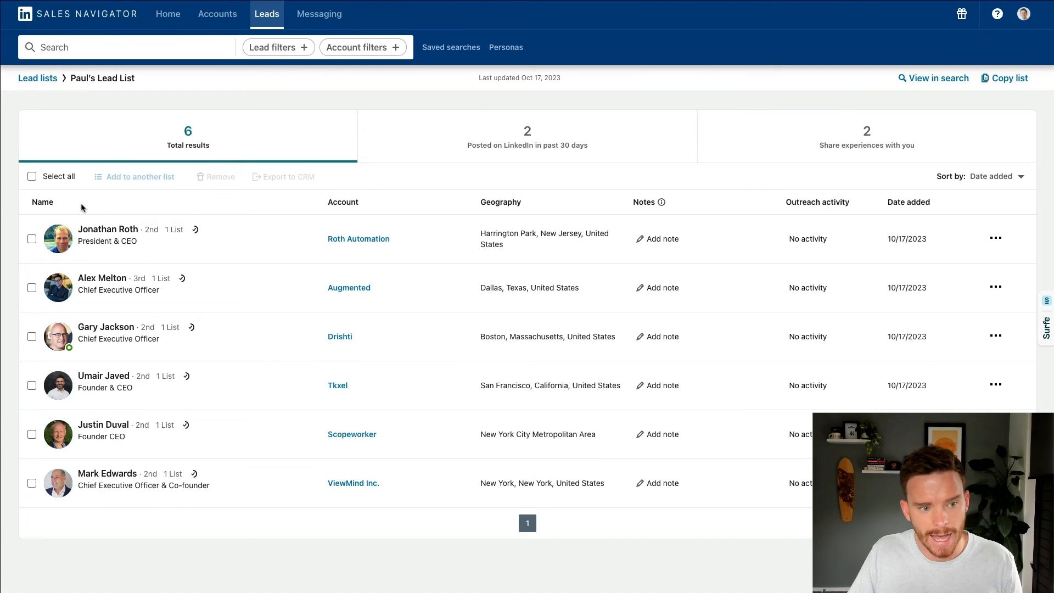
left_click(31, 176)
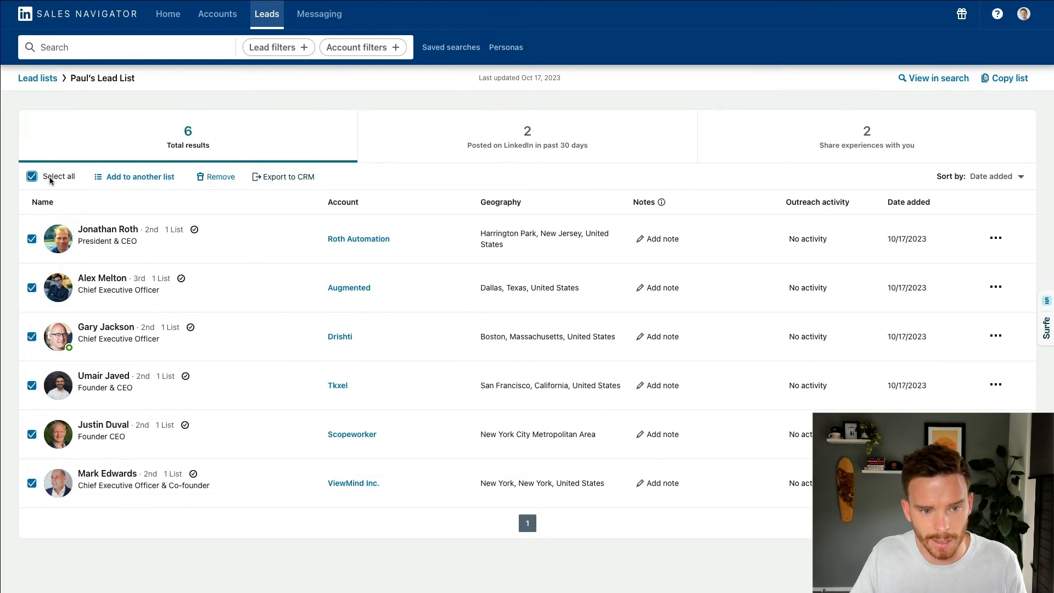
left_click(282, 176)
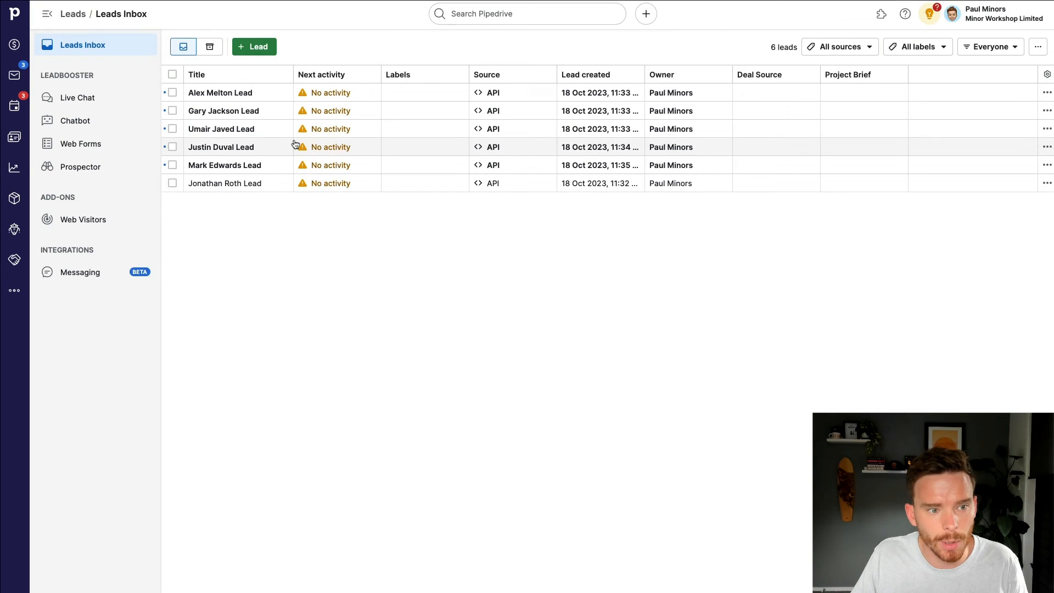
View the detail panel of one API-created lead in Pipedrive's Leads Inbox.
left_click(225, 183)
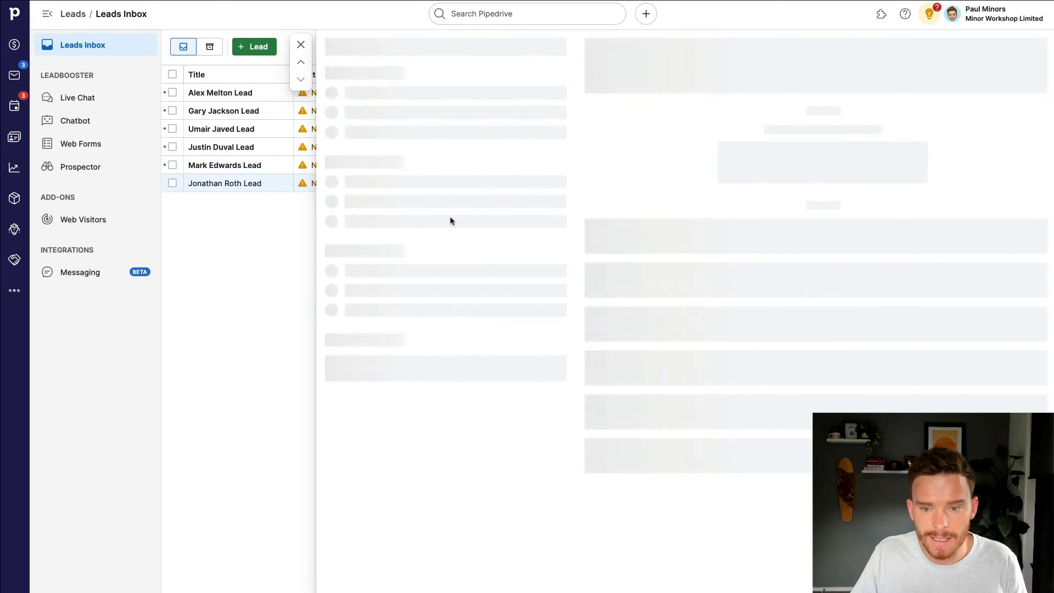
left_click(225, 182)
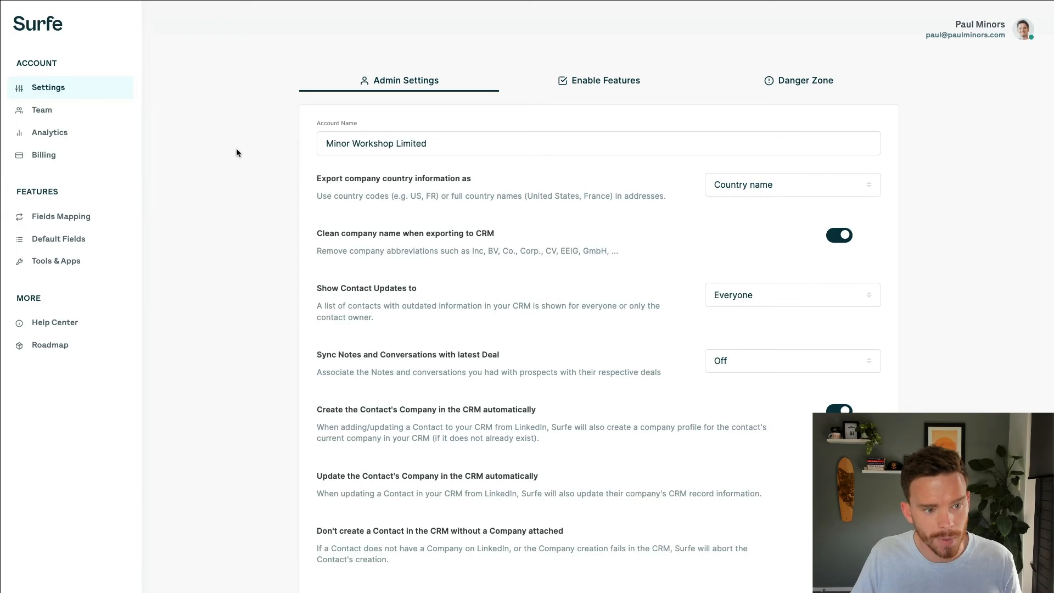
mouse_move(61, 216)
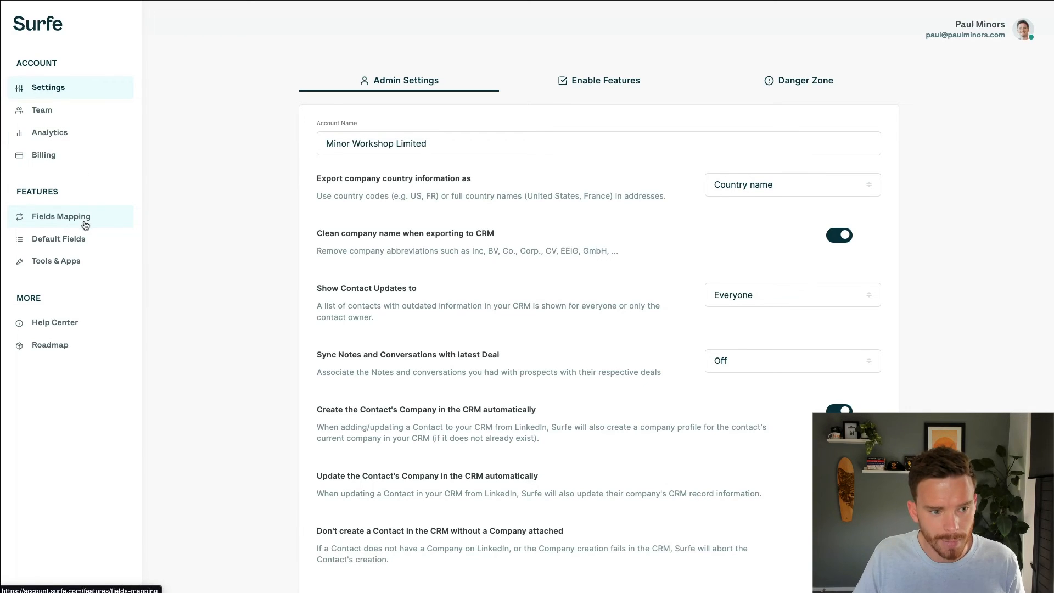
In Fields Mapping, leave Personal Website unmapped and assign a Pipedrive field to Twitter Profile.
left_click(61, 215)
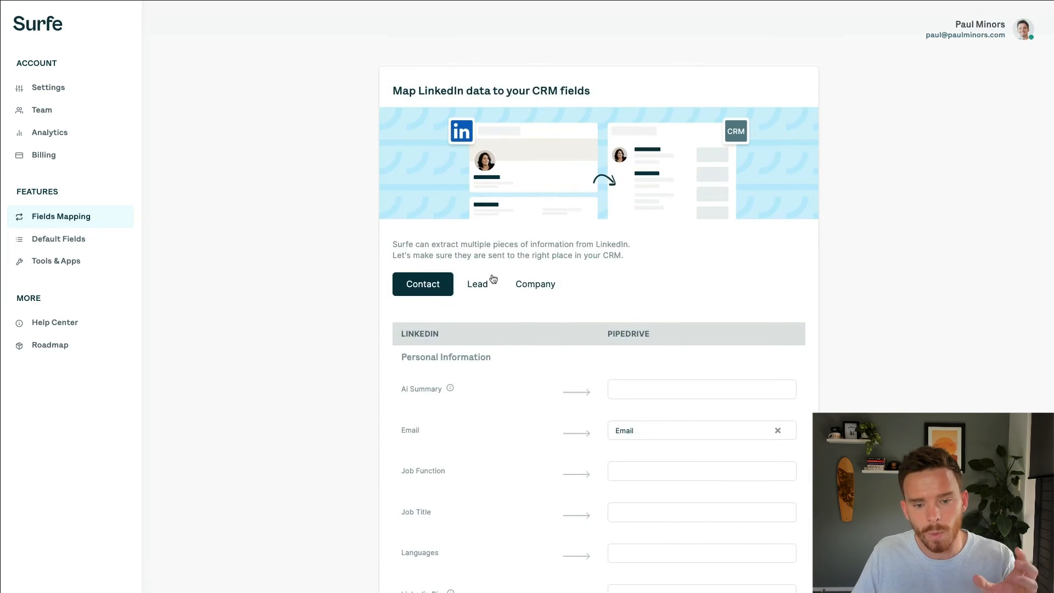
scroll("down", 3)
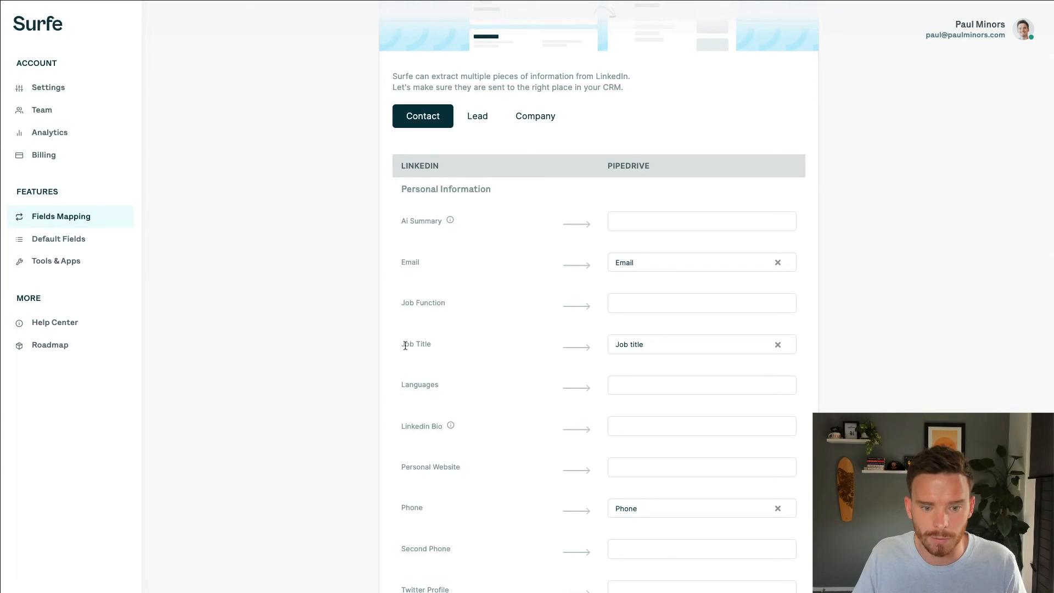
mouse_move(721, 344)
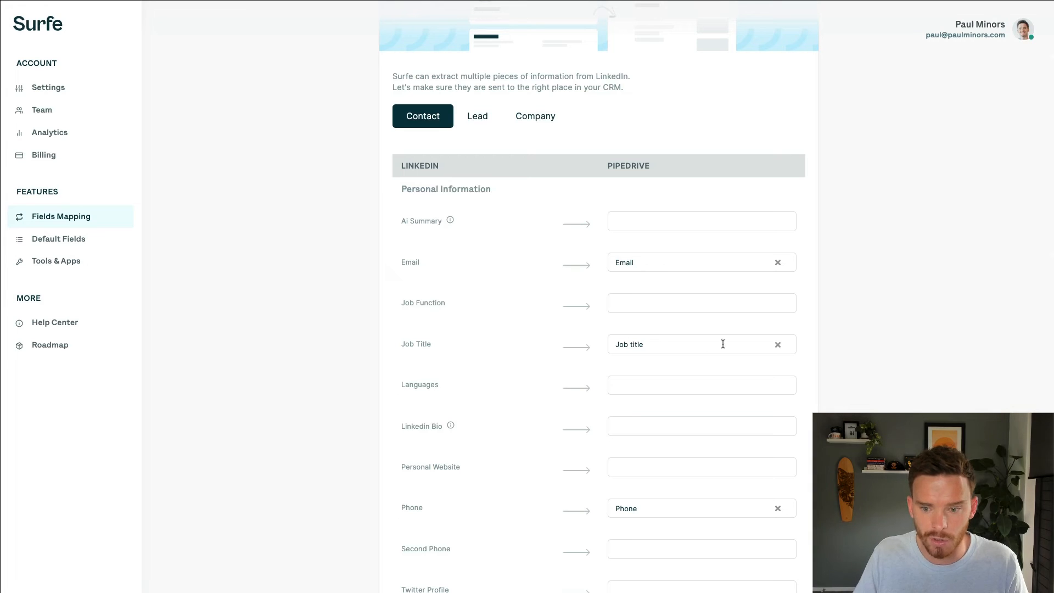
scroll("down", 3)
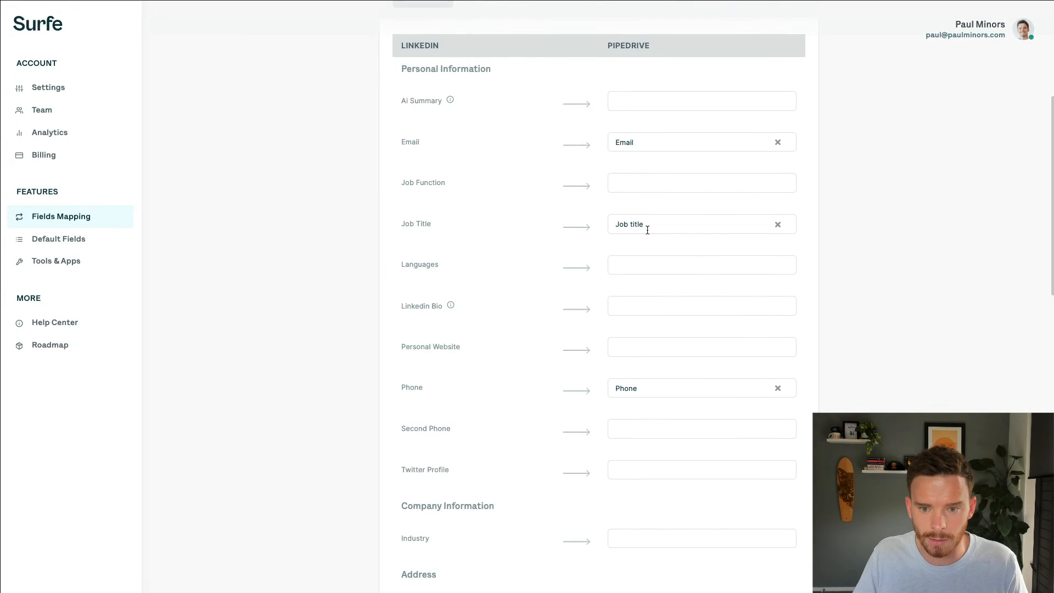
scroll("down", 3)
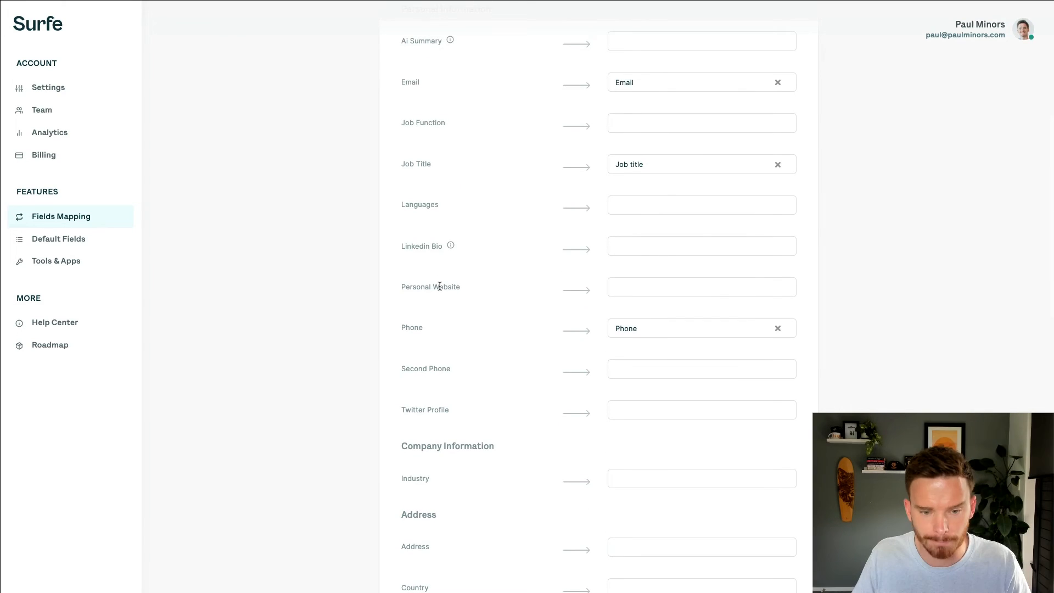
left_click(700, 287)
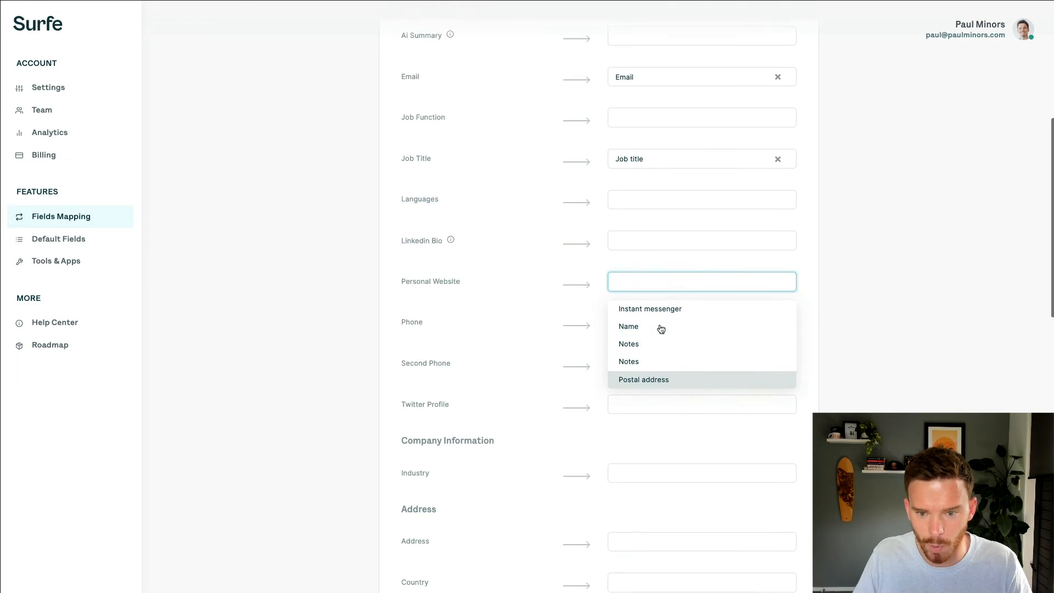
left_click(628, 326)
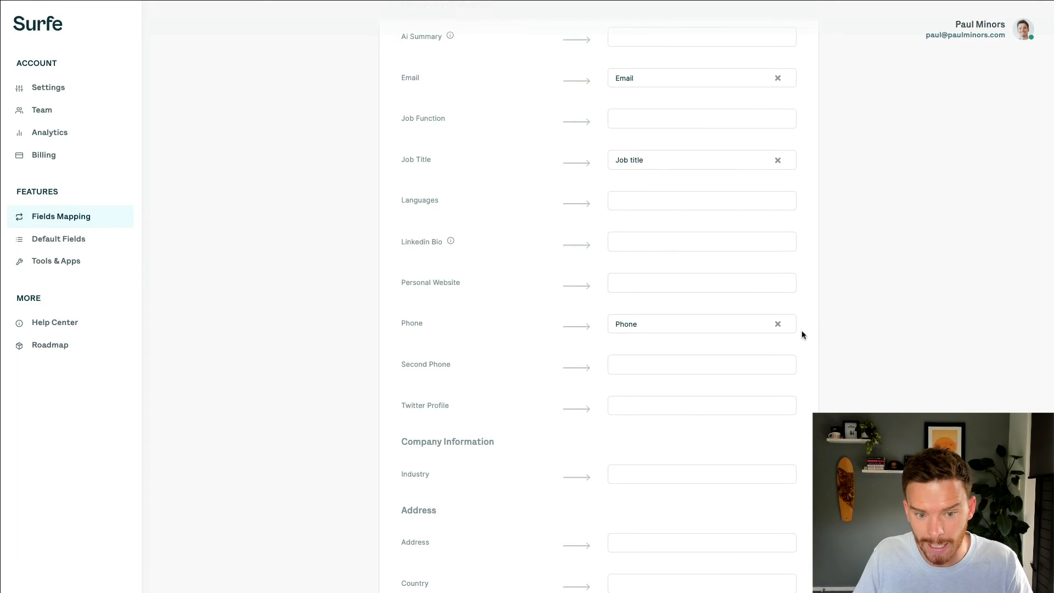
left_click(701, 404)
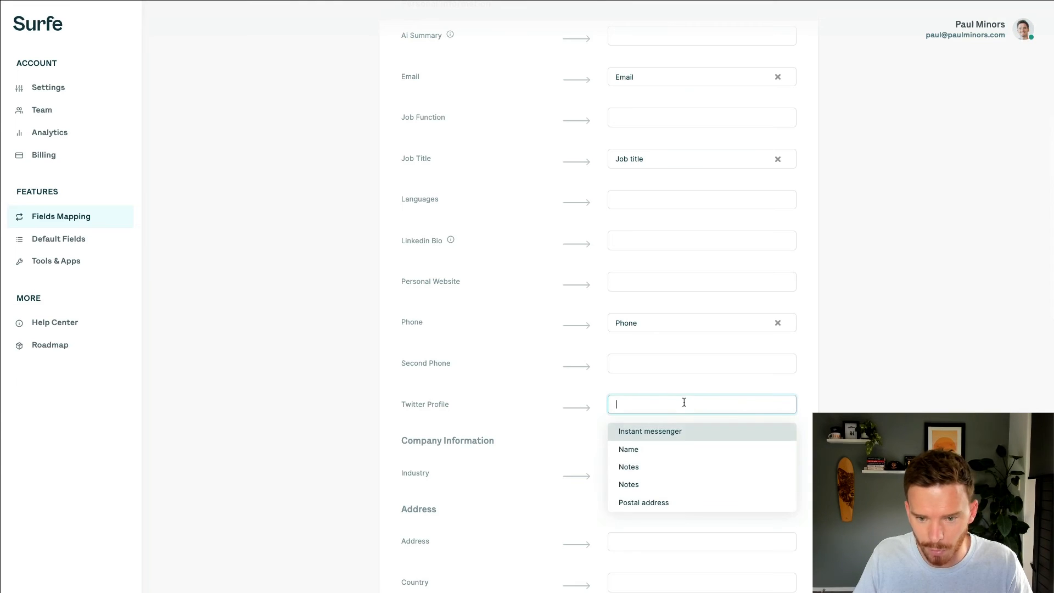
left_click(650, 431)
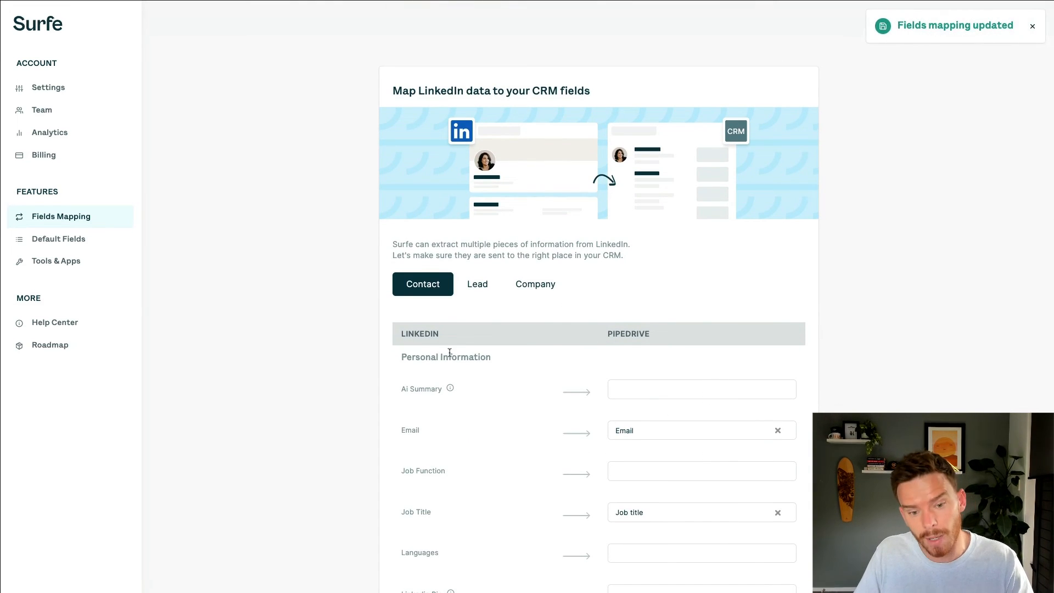
mouse_move(477, 283)
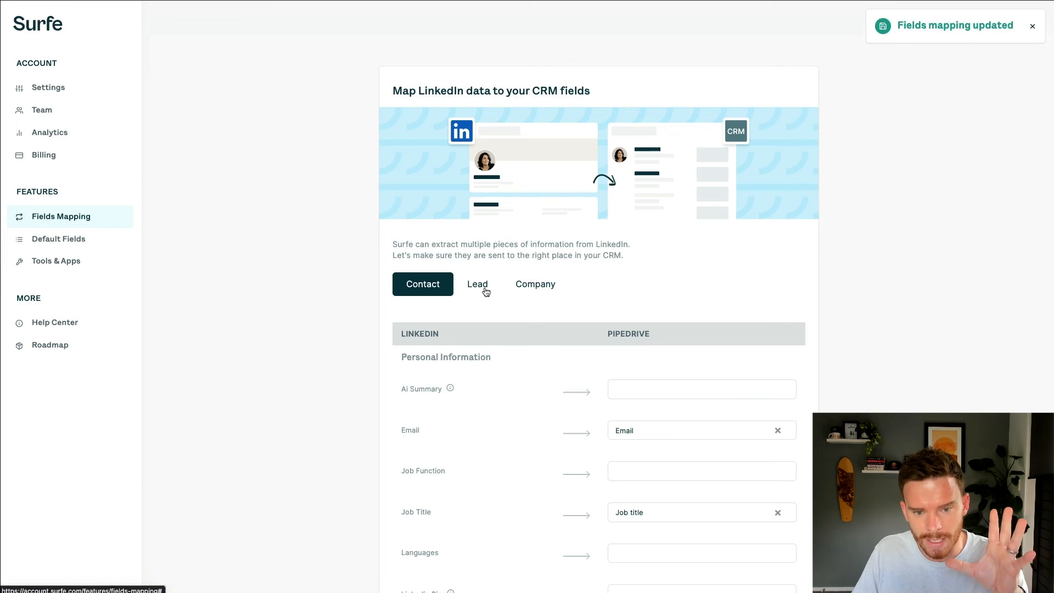
Review the Company field mappings, then go to the Team members page.
left_click(533, 264)
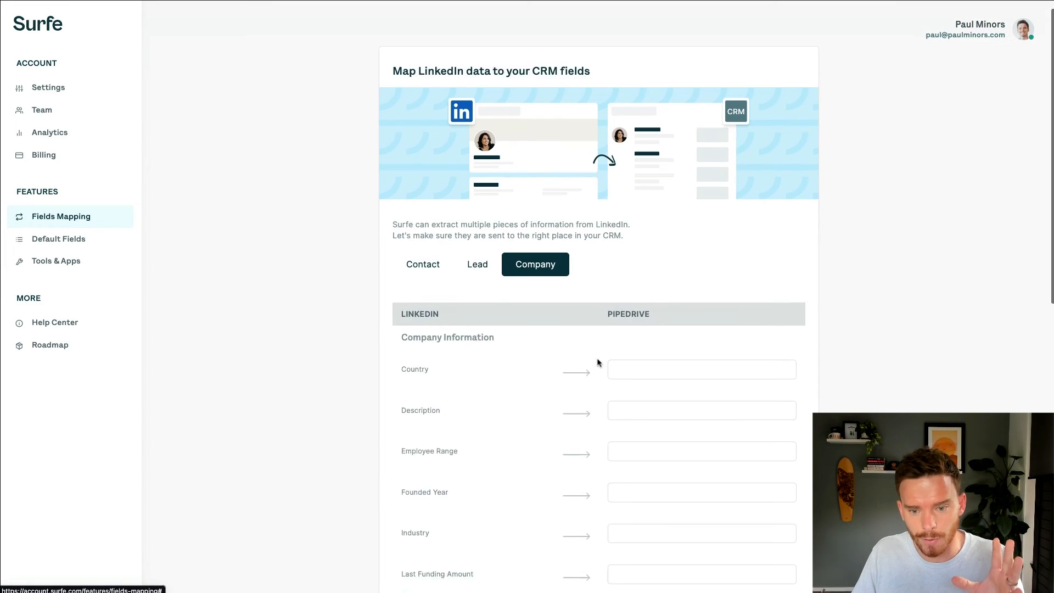
scroll("down", 3)
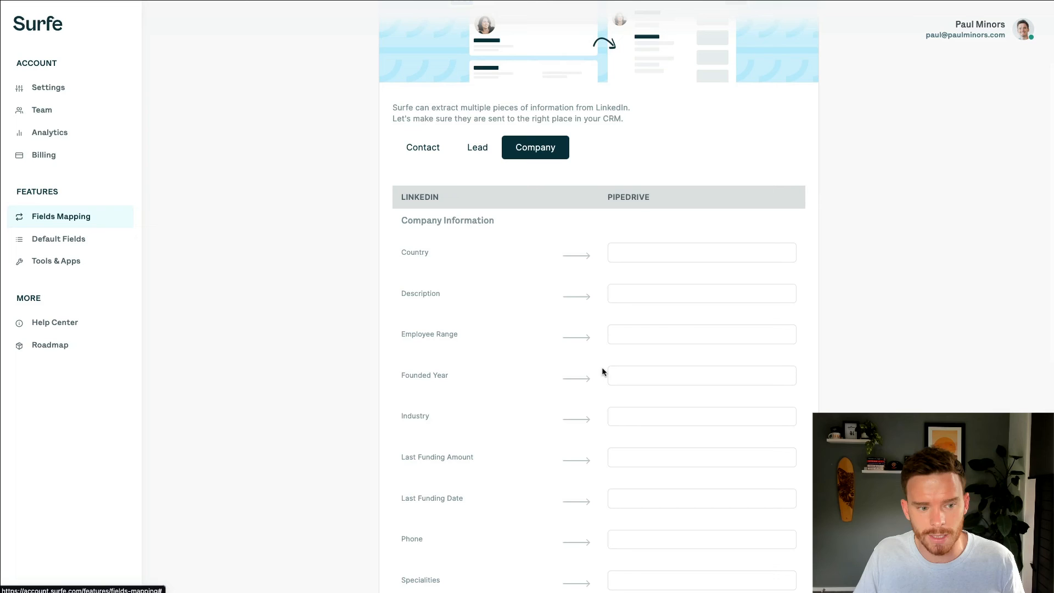
left_click(41, 109)
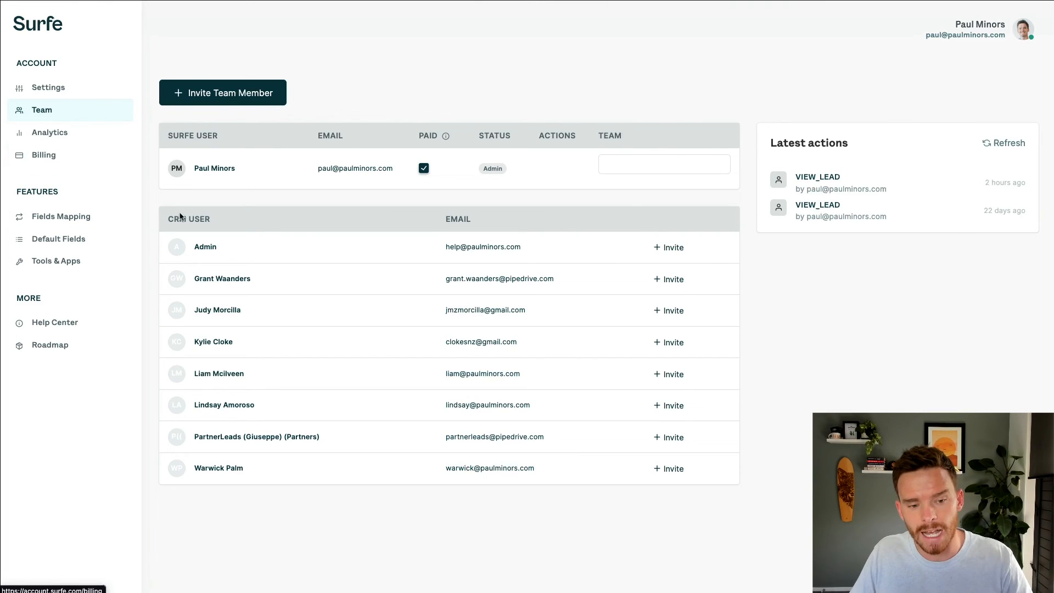
mouse_move(322, 277)
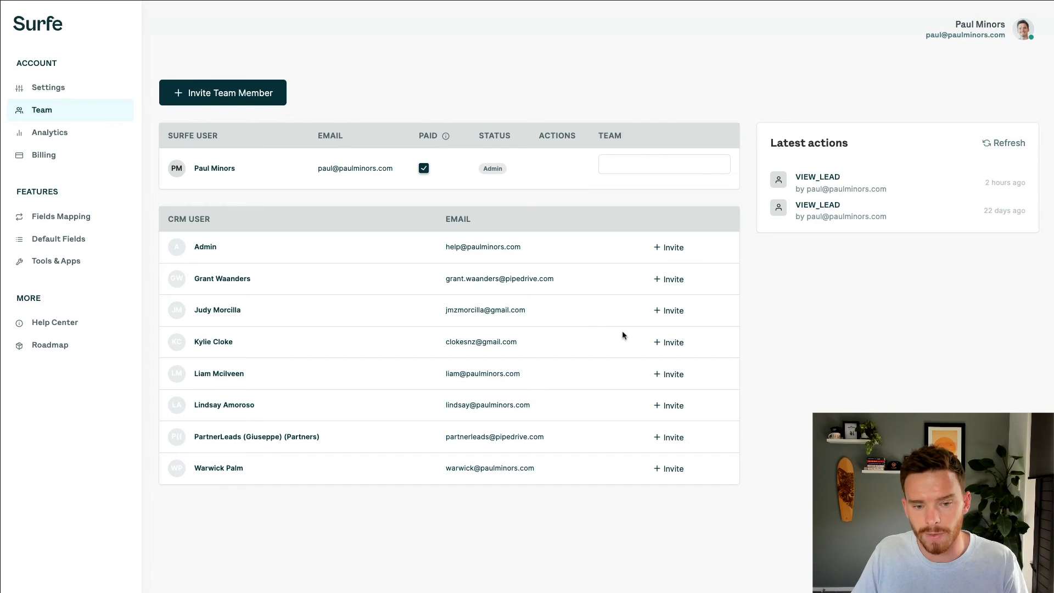
mouse_move(637, 281)
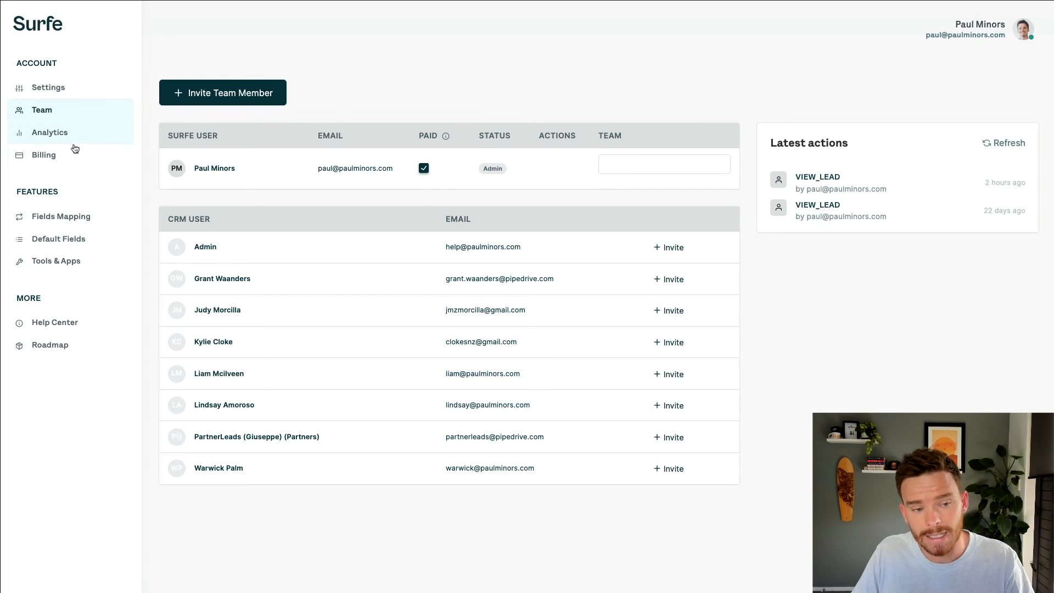
mouse_move(150, 178)
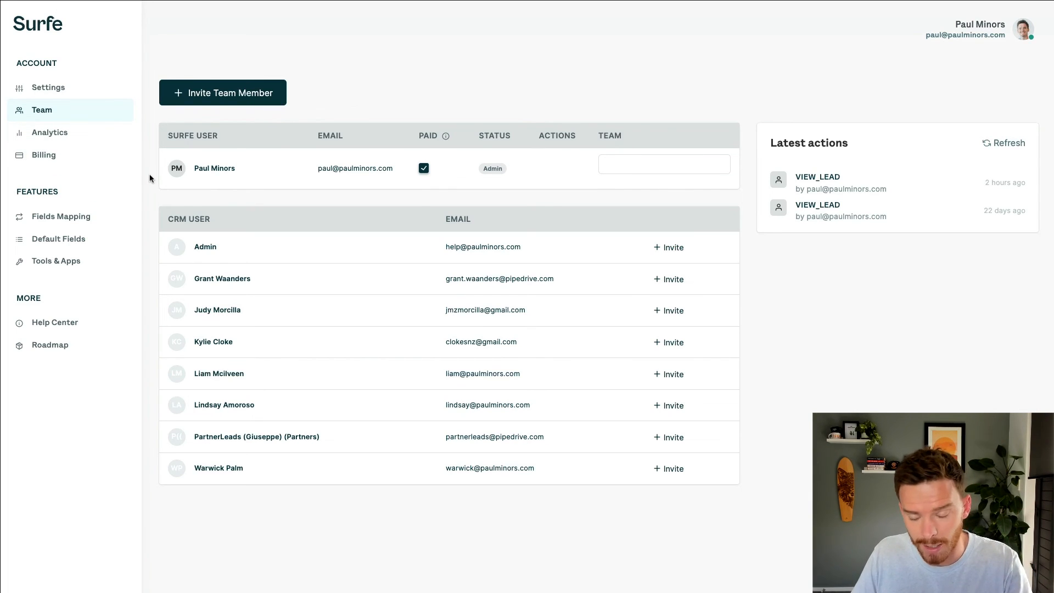
mouse_move(185, 200)
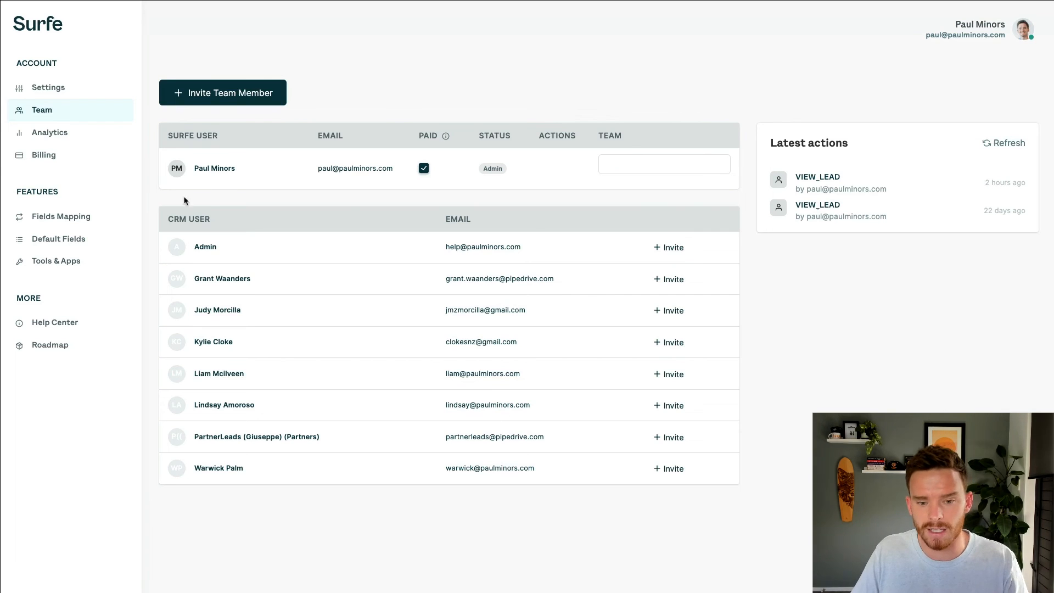
mouse_move(871, 9)
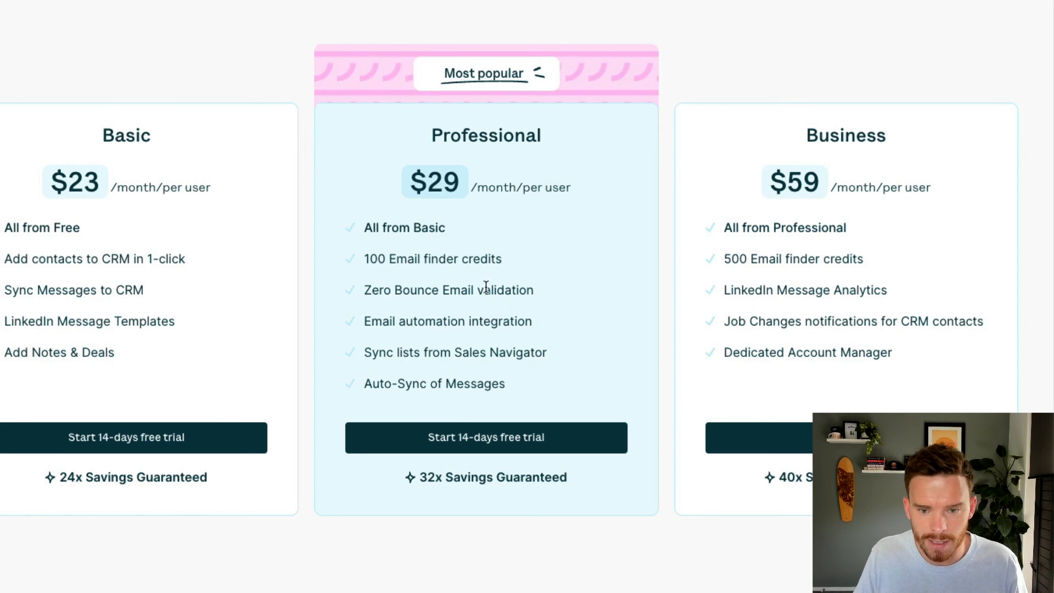
Highlight the Professional plan's '100 Email finder credits' line on the pricing page.
left_click_drag(363, 258, 502, 258)
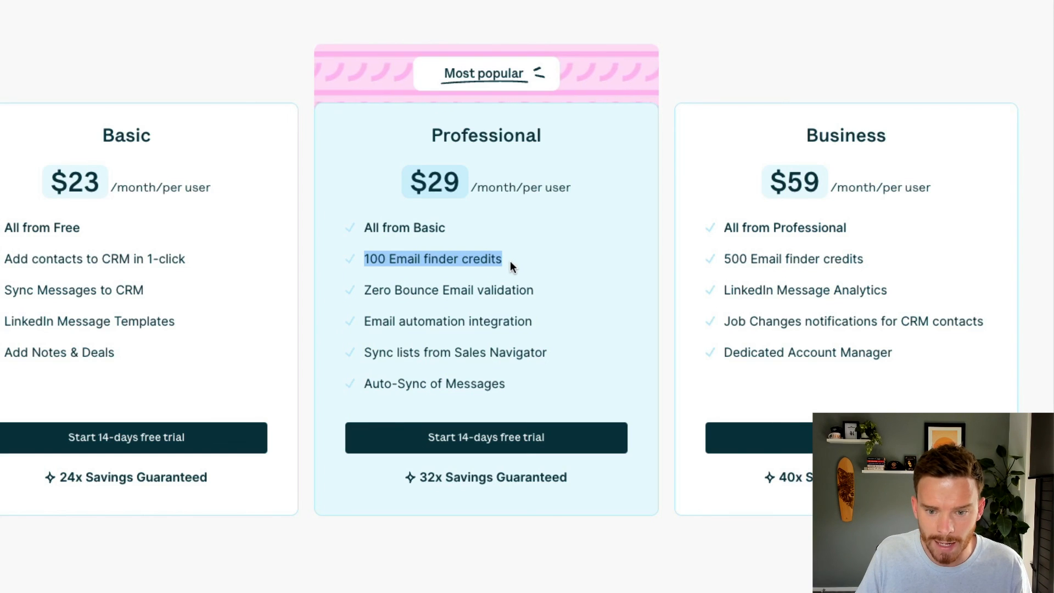